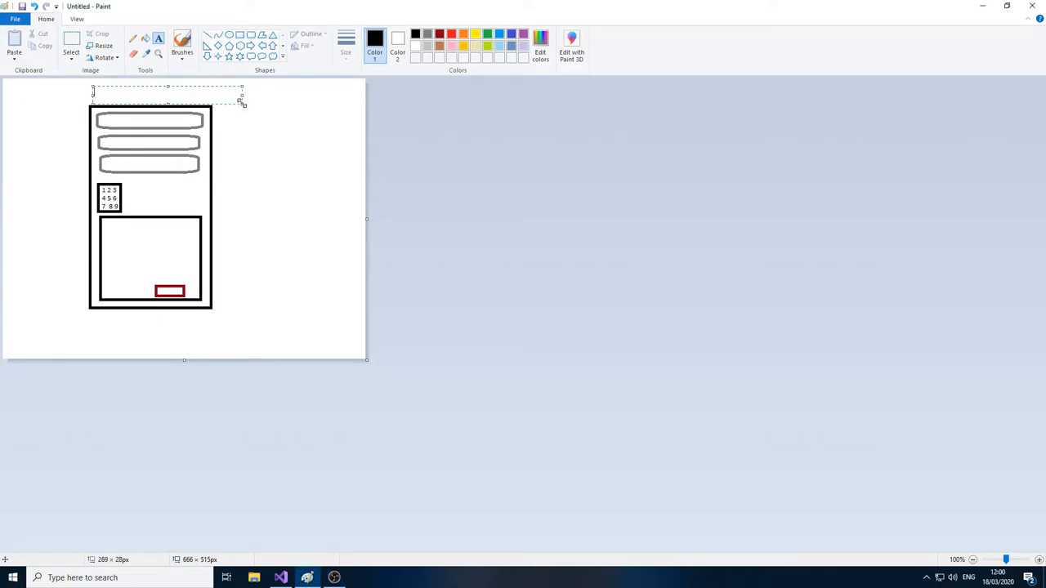
Type the title 'Vending machine' above the vending machine sketch
type("Vending machine")
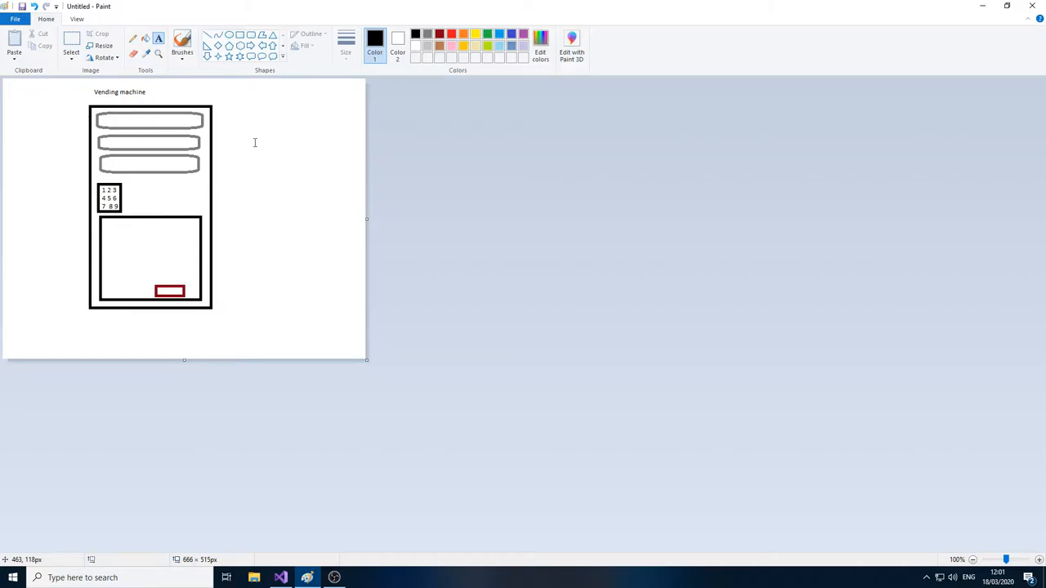
mouse_move(221, 152)
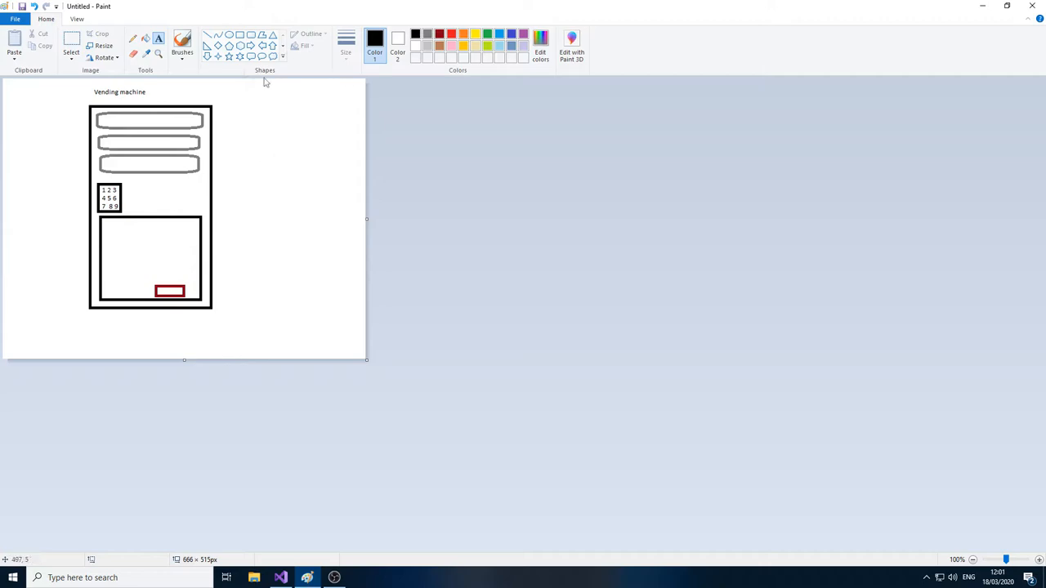
Draw a dark red line from the top product slot labelled 'Products'
left_click(451, 34)
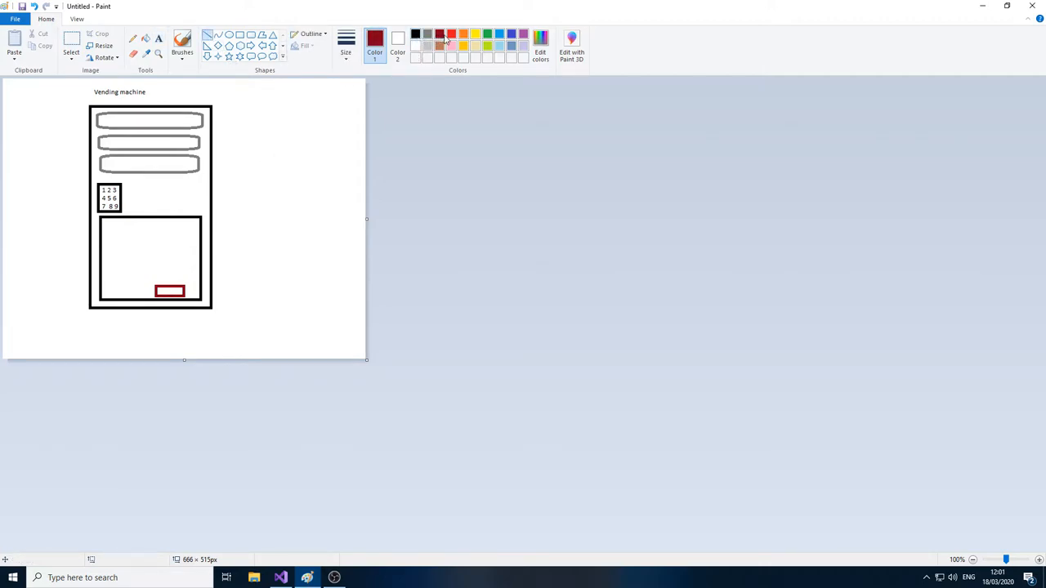
left_click_drag(181, 129, 259, 130)
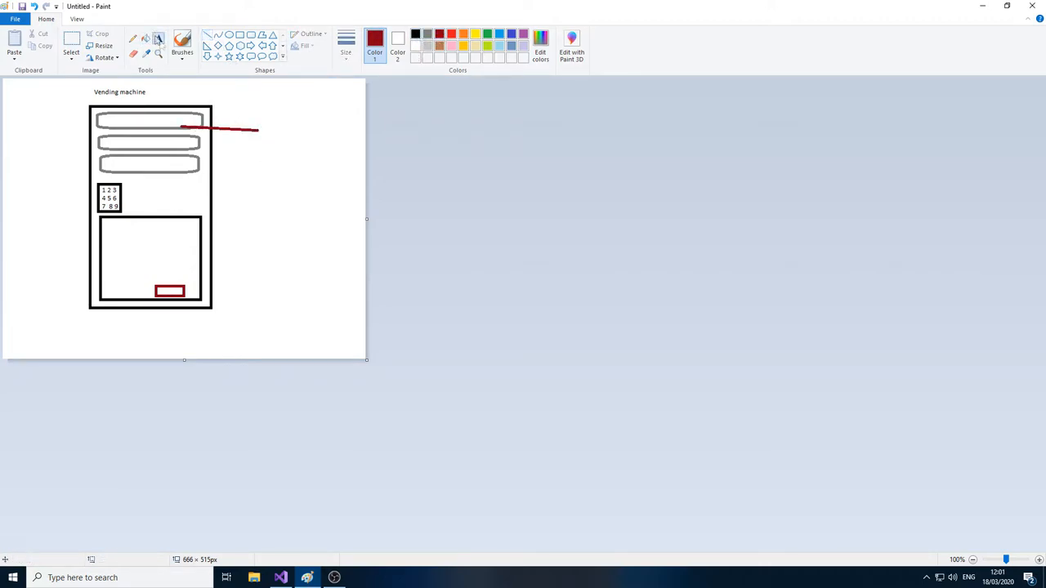
type("Products")
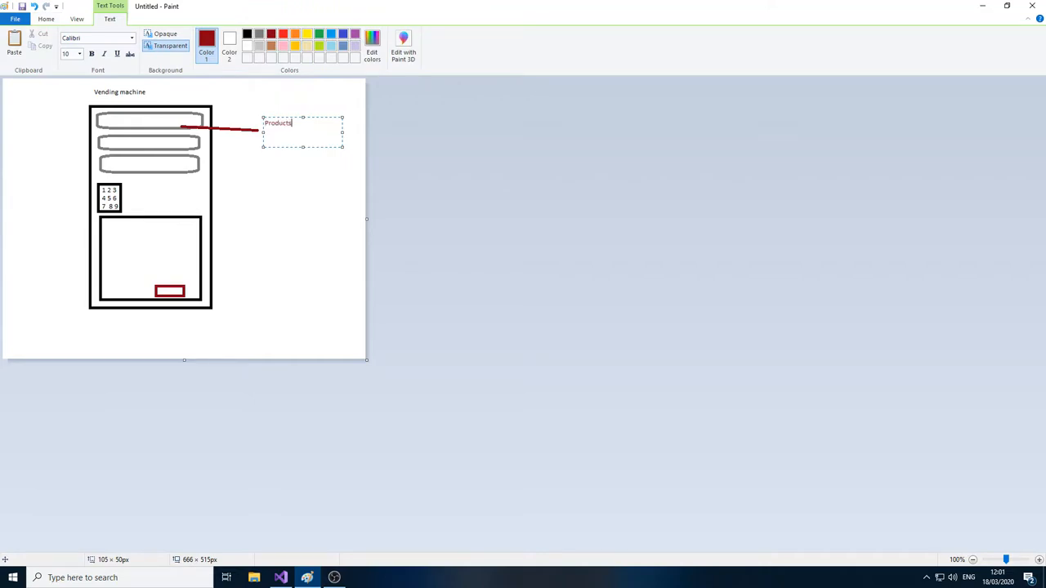
left_click(218, 110)
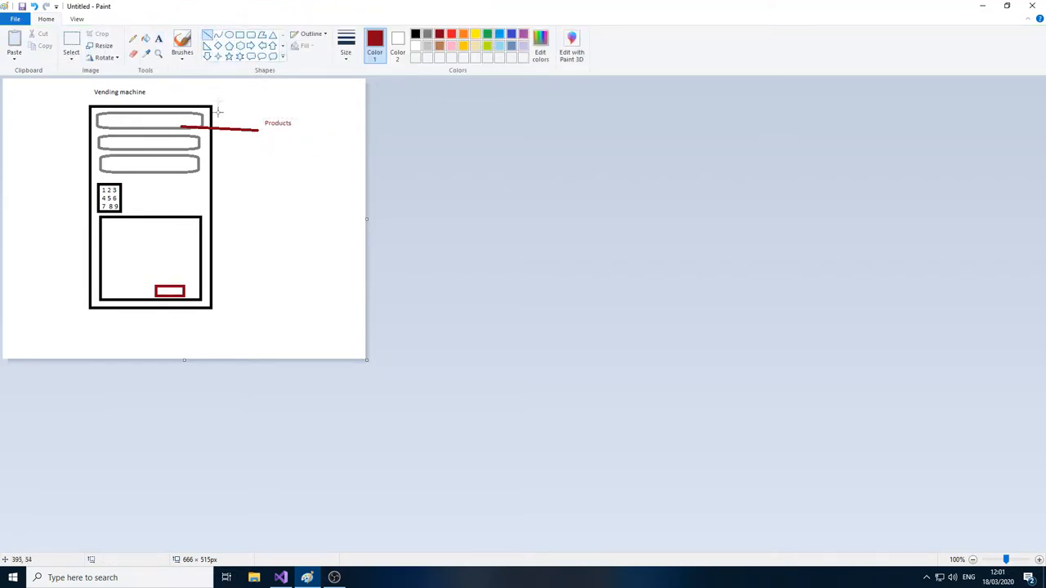
Add pointer lines labelled 'Number key pad' and 'Dispenser'
left_click_drag(118, 193, 269, 184)
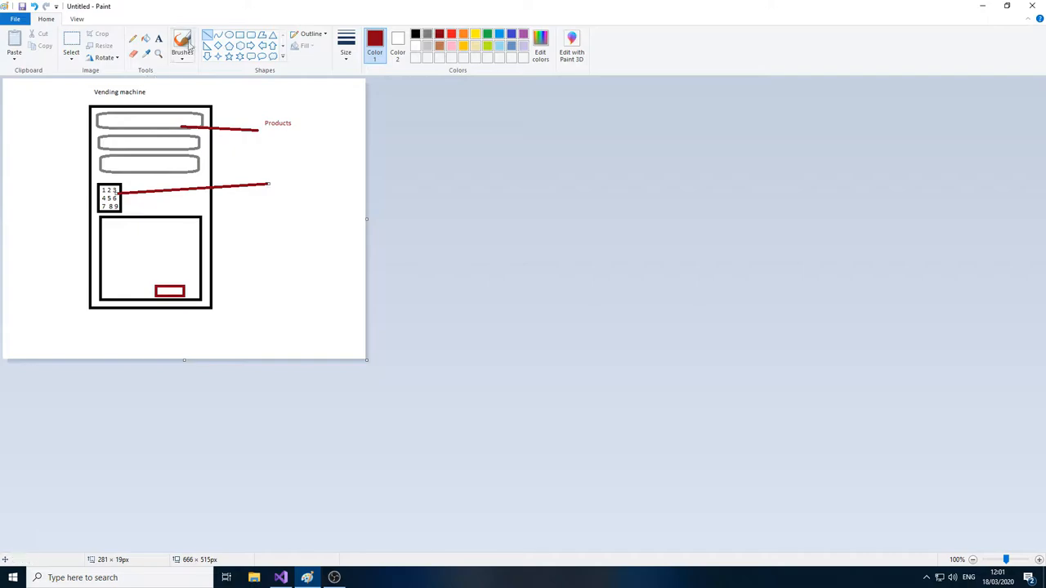
left_click_drag(277, 170, 356, 207)
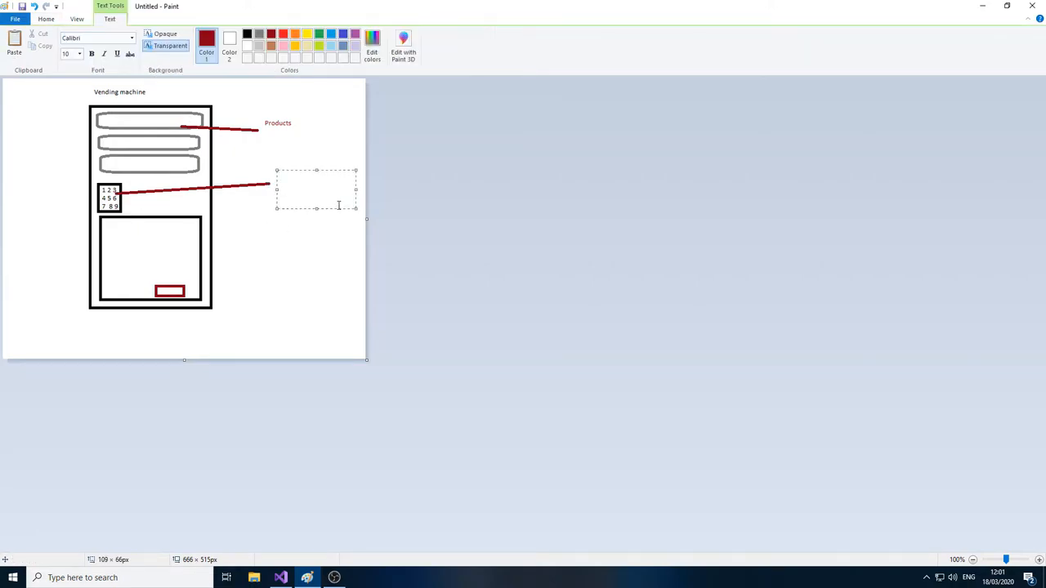
type("Number key pad")
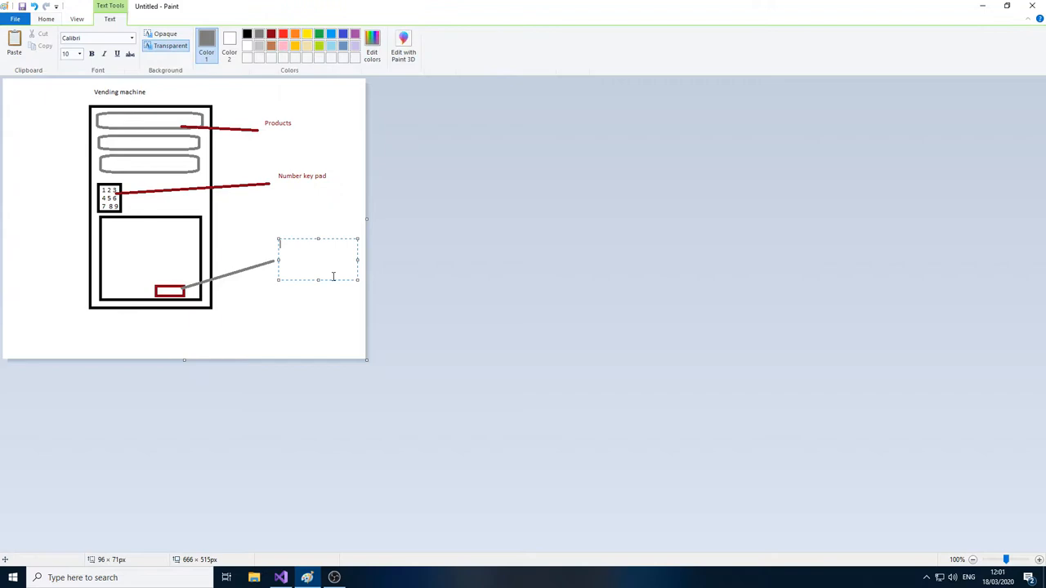
type("Dispenser")
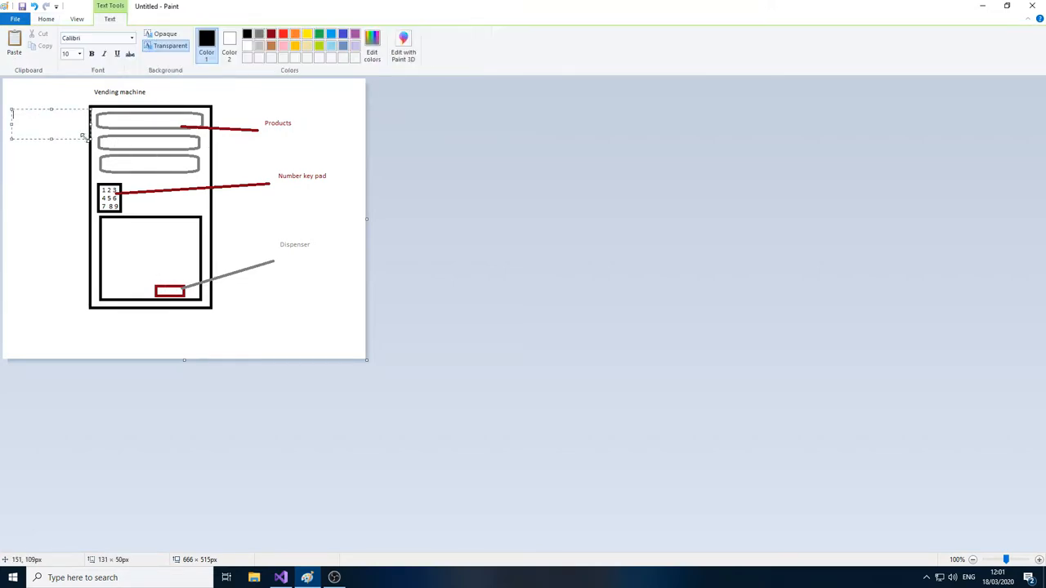
Write the notes 'Customer with money' and 'Put money into machine' left of the machine
type("Customer")
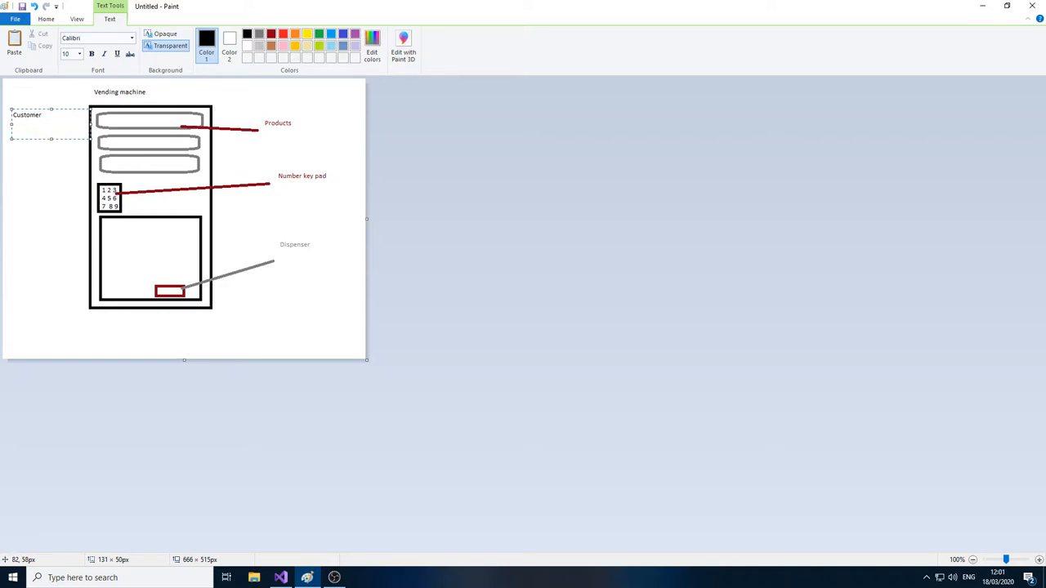
type("with money")
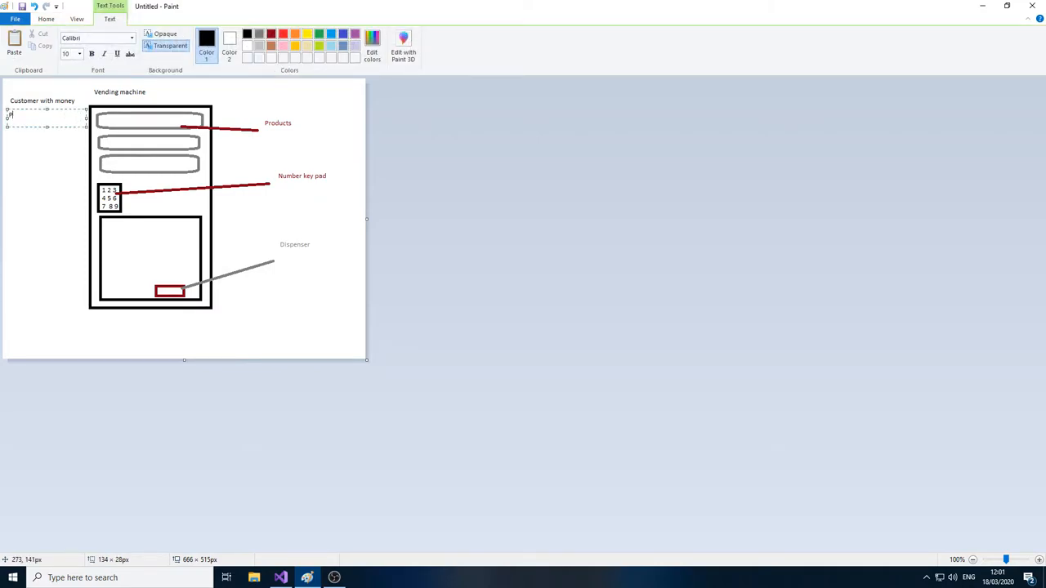
type("Put money into machine")
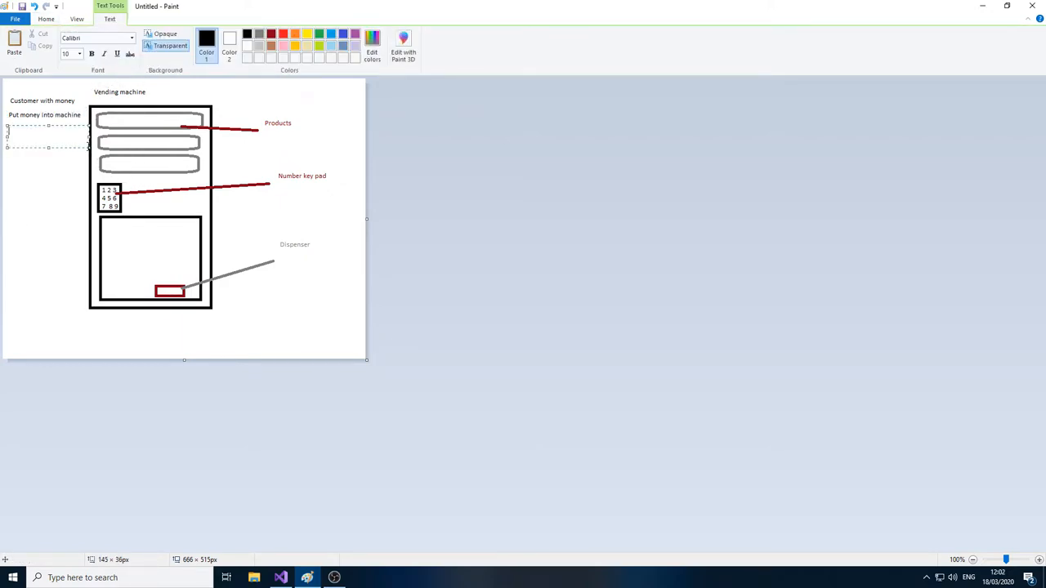
Add the coin values note '0.25, 50, 1, 2'
type("0.25")
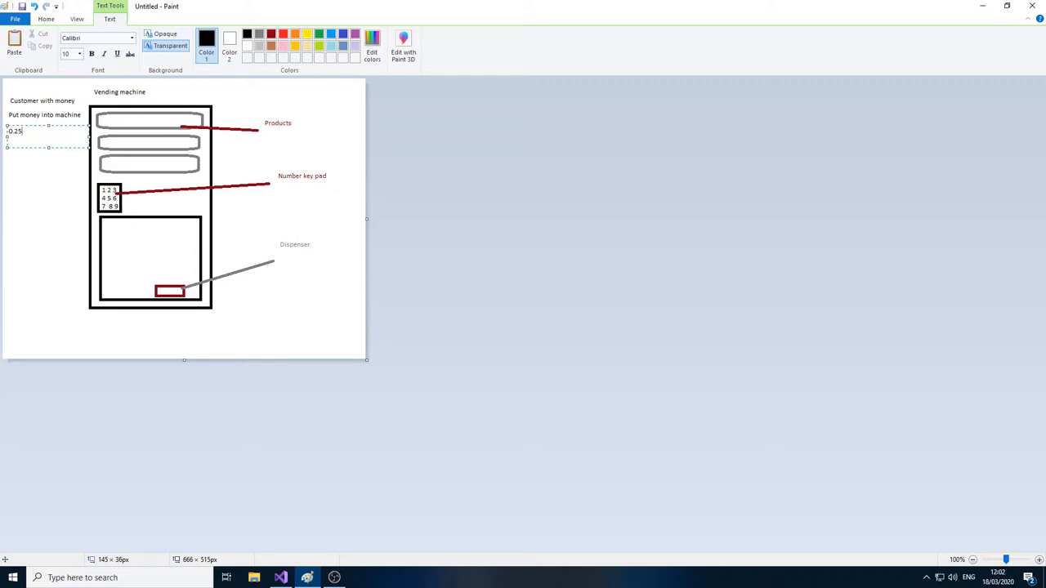
type(", 50,")
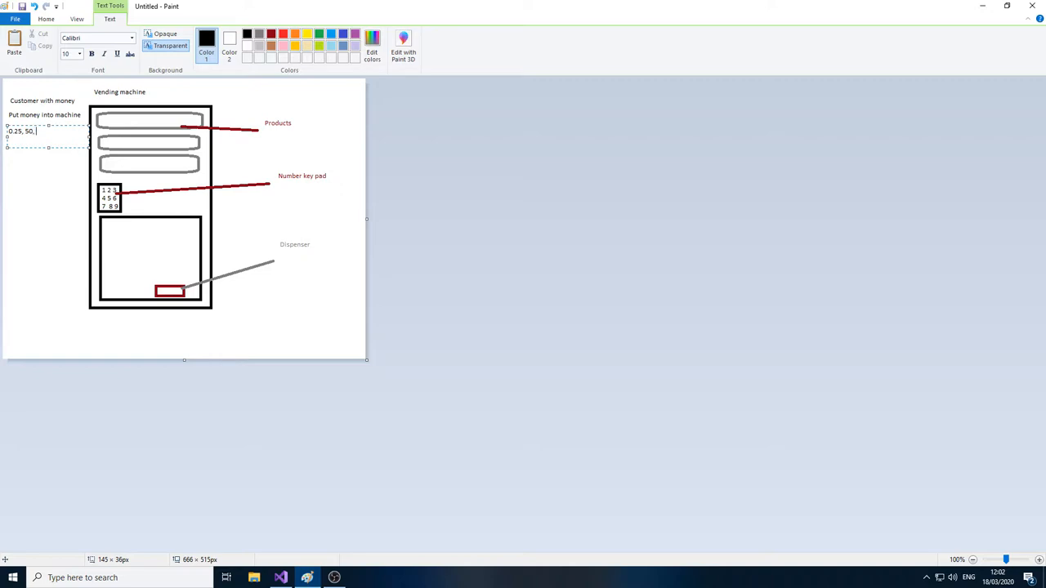
type("1")
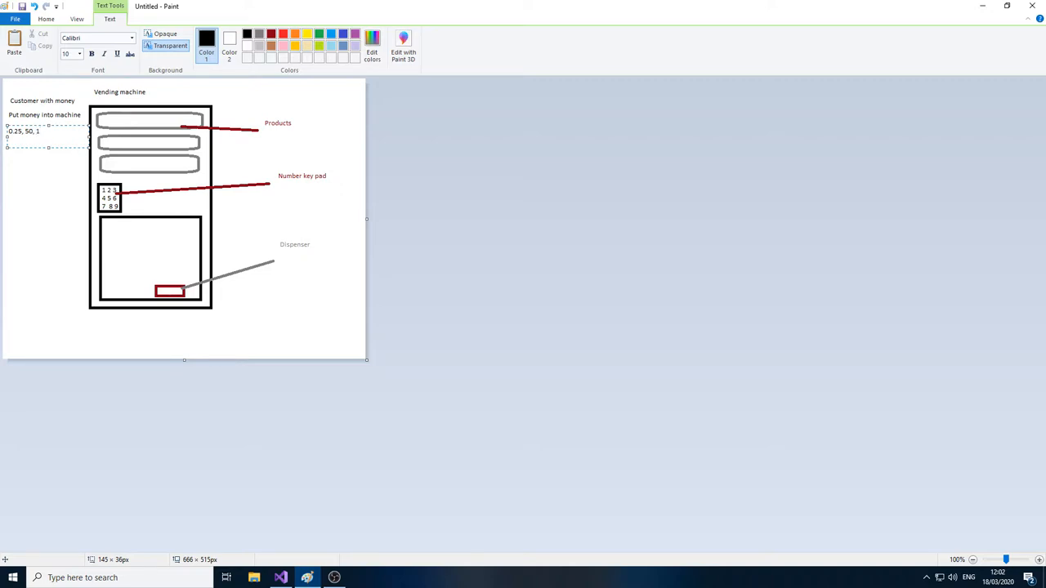
type(",")
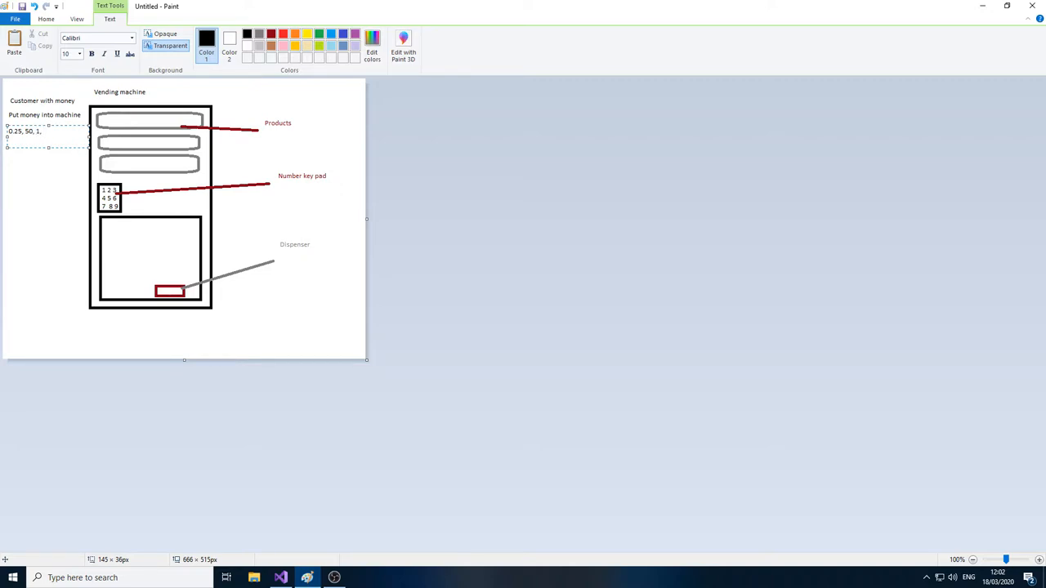
type("2")
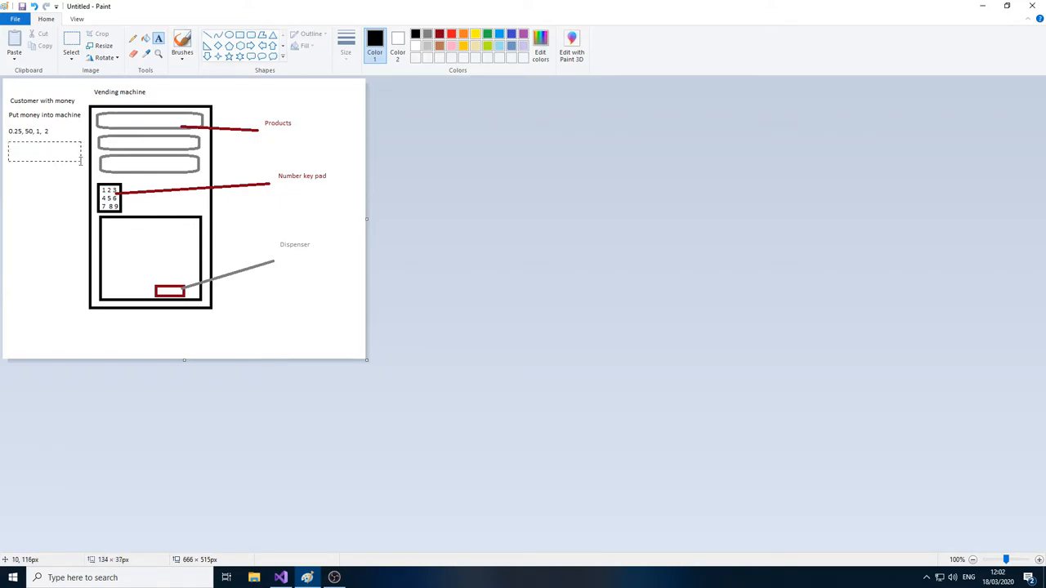
Type the notes 'Selection of an item', 'Dispensing of the item' and 'Any change returned'
type("Selection of an item")
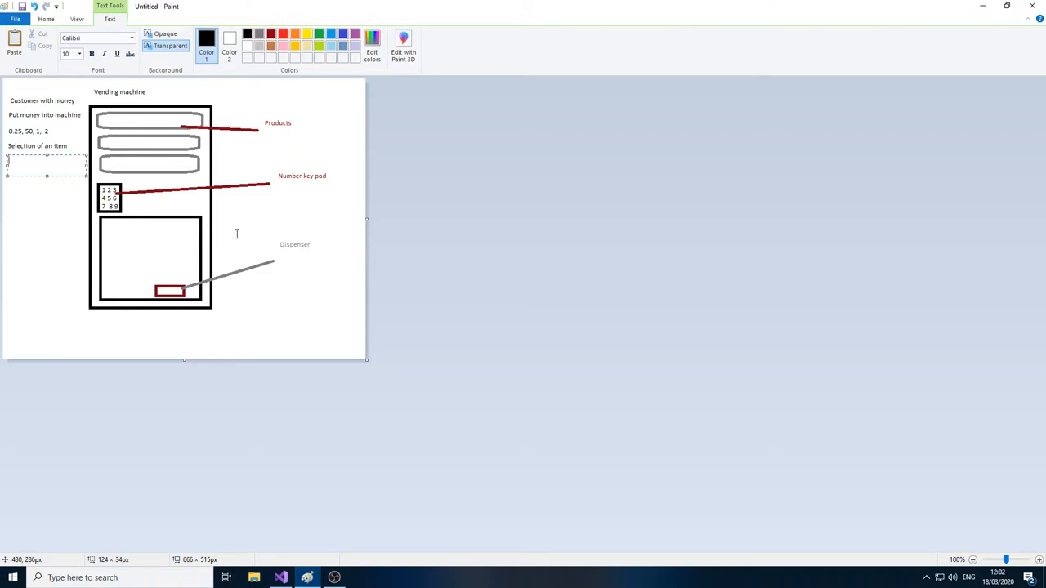
type("Dispensing of t")
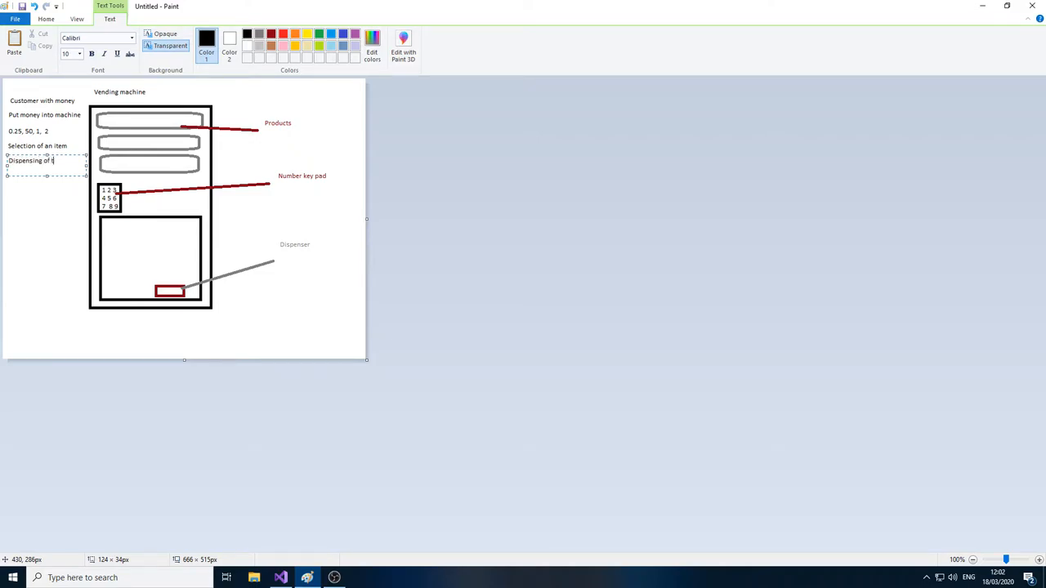
type("he item")
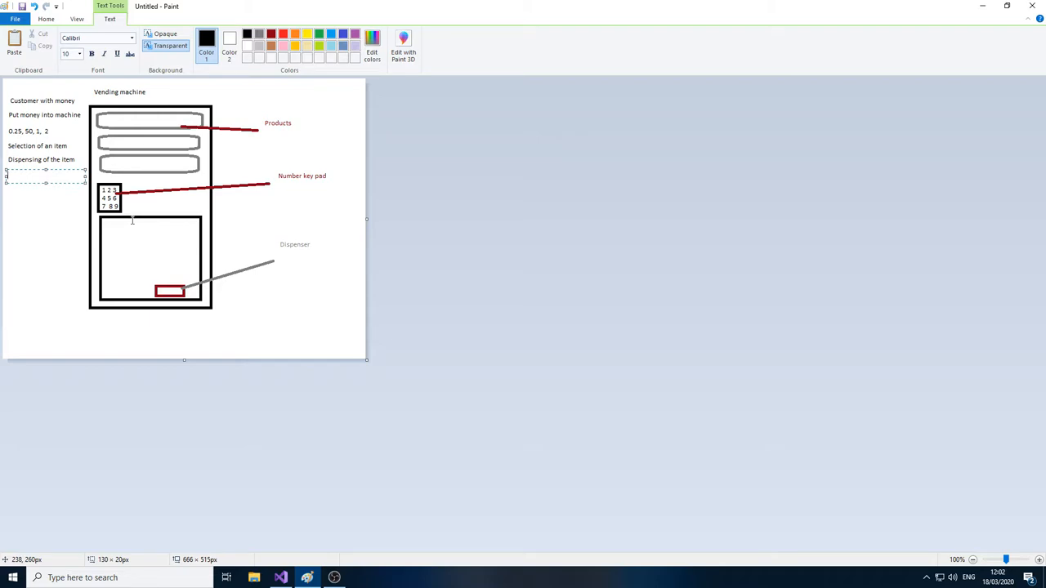
type("Any change r")
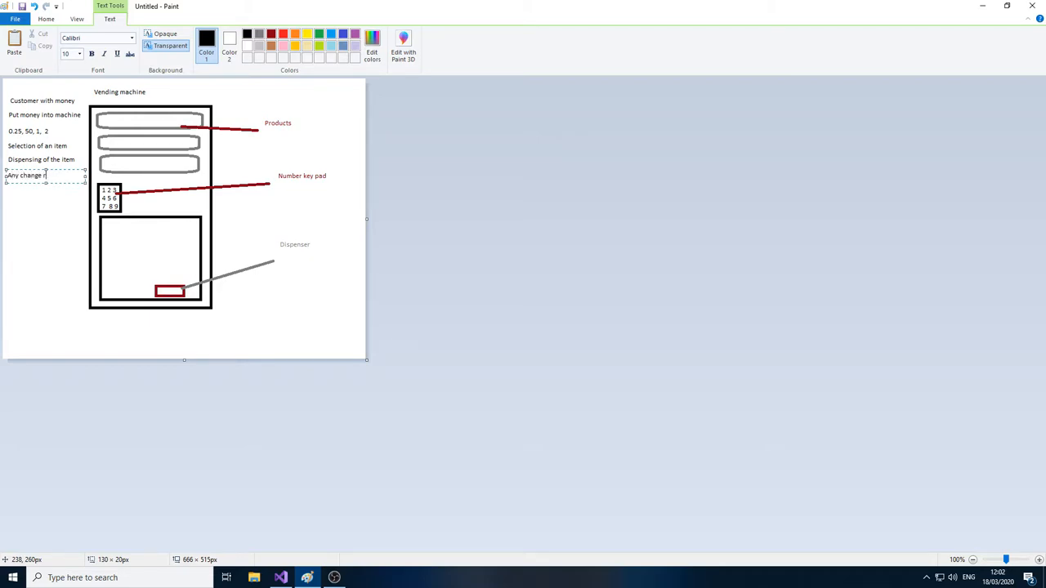
type("eturned")
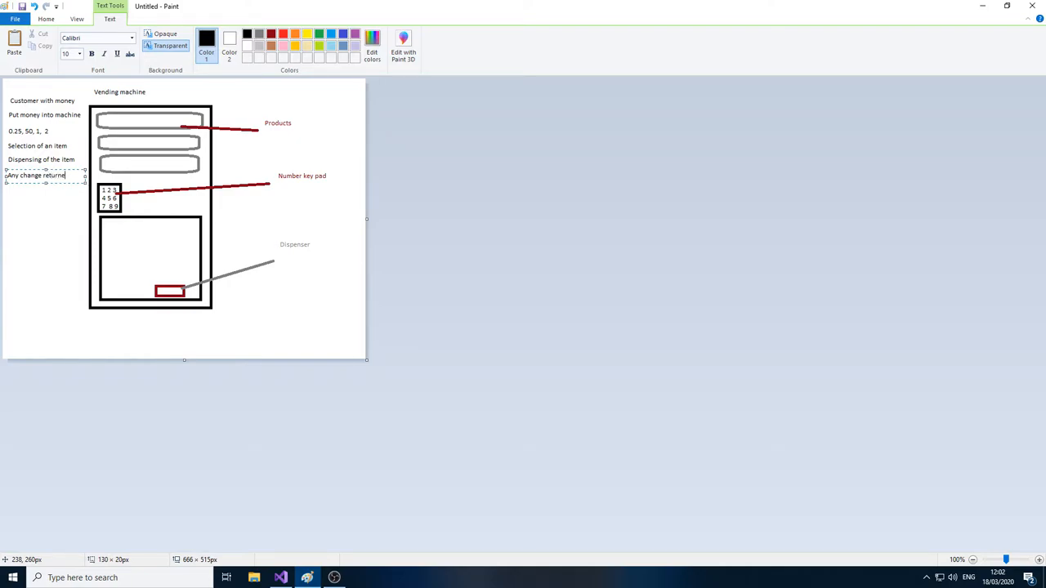
left_click(254, 209)
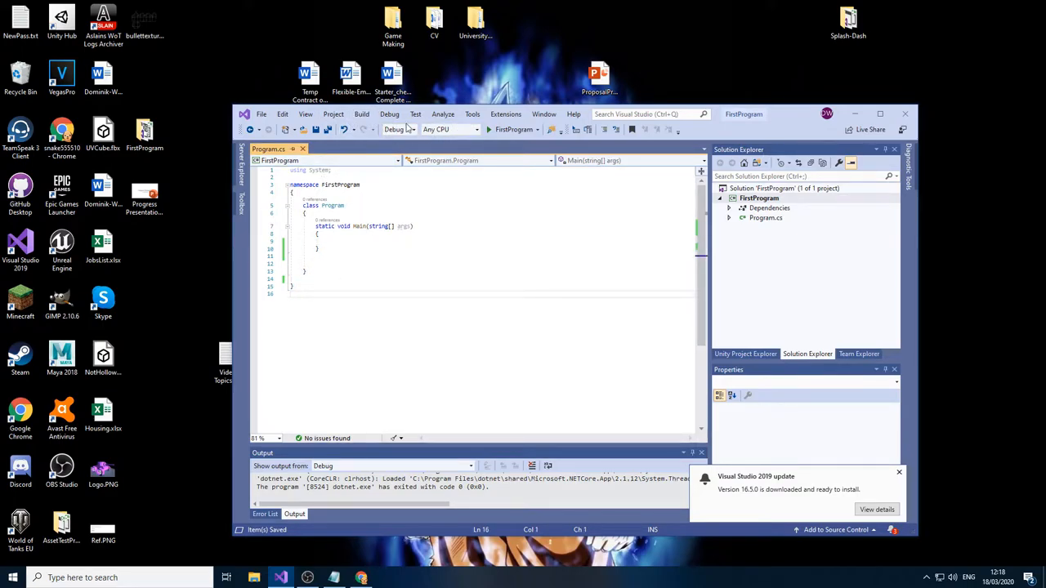
Create Customer.cs in FirstProgram through Project > Add Class
left_click(332, 114)
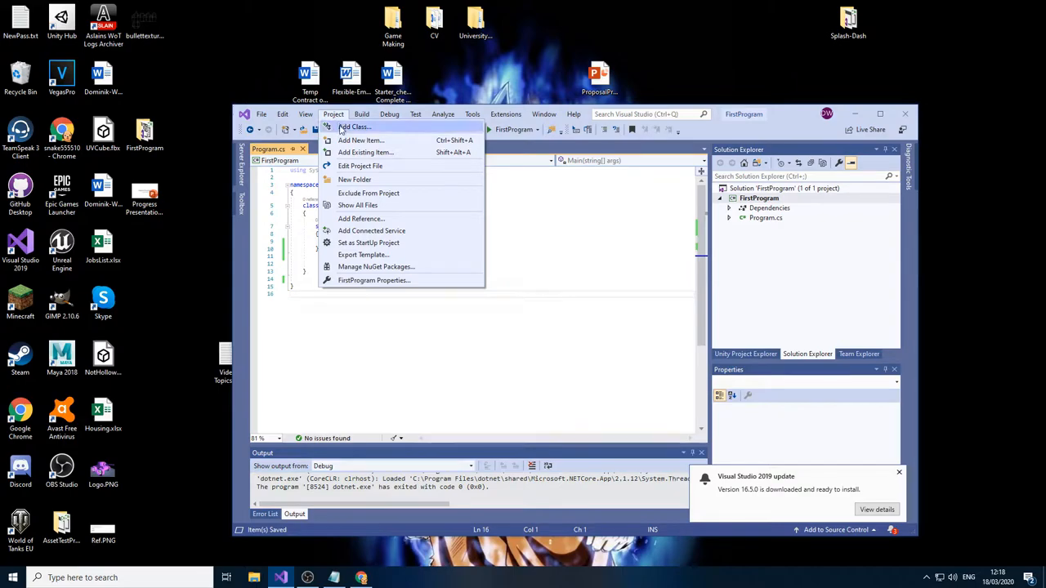
left_click(361, 139)
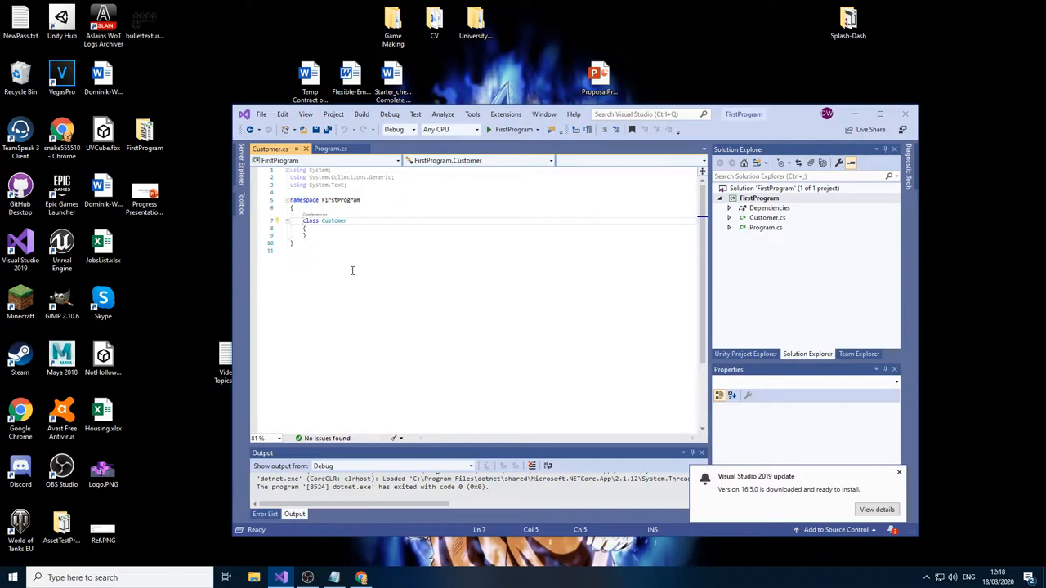
Declare the public double fields moneyOwned and moneyInserted in Customer
type("public double m")
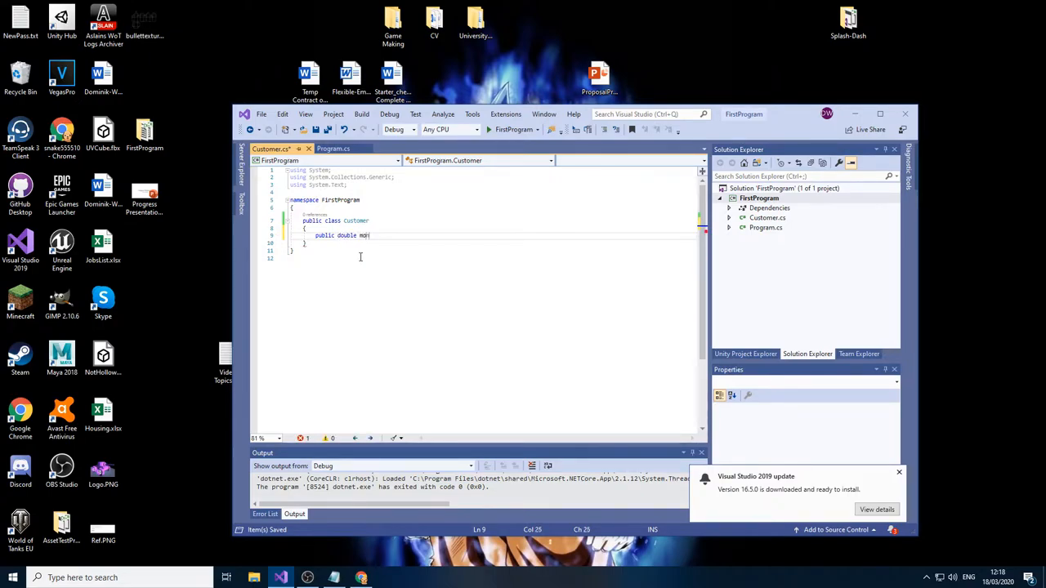
type("oneyOwned;")
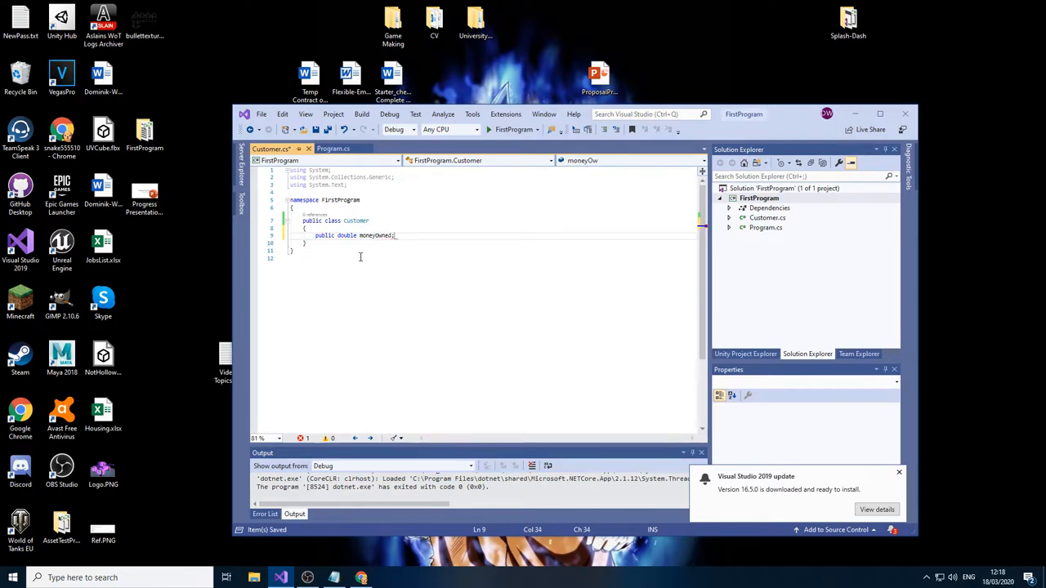
type("public d")
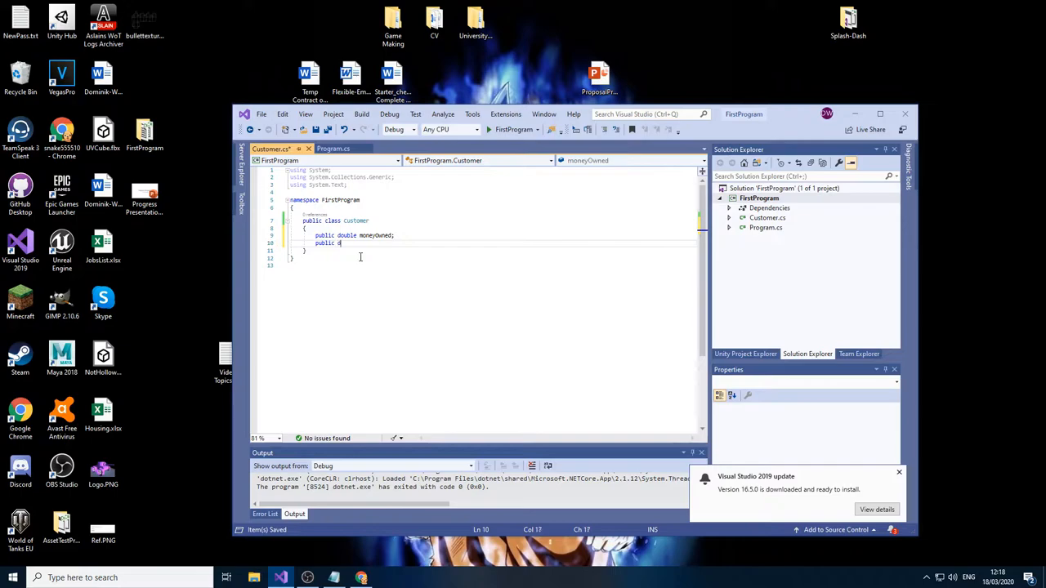
type("ouble")
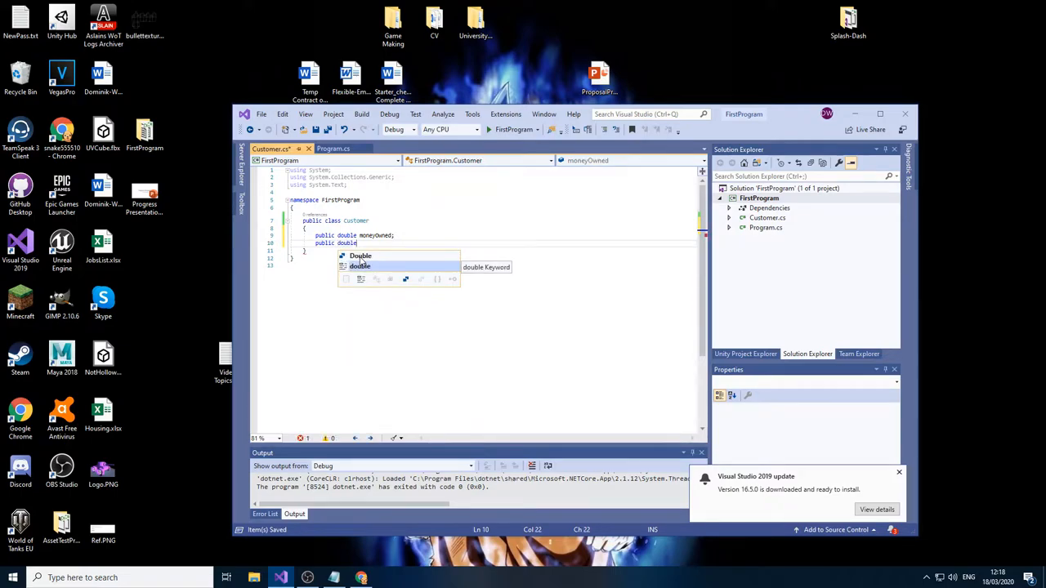
type("moneyInserted;")
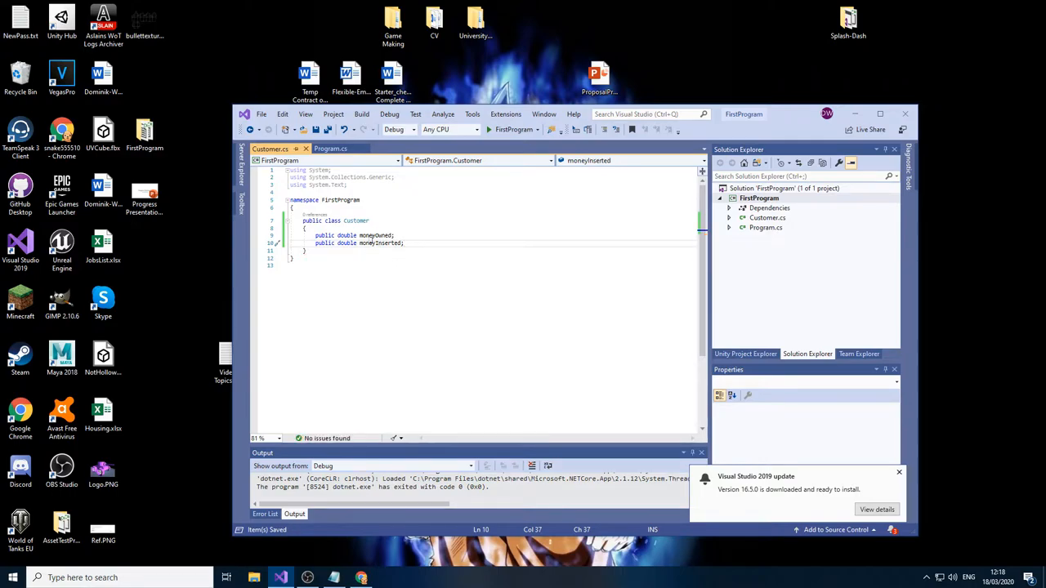
double_click(379, 243)
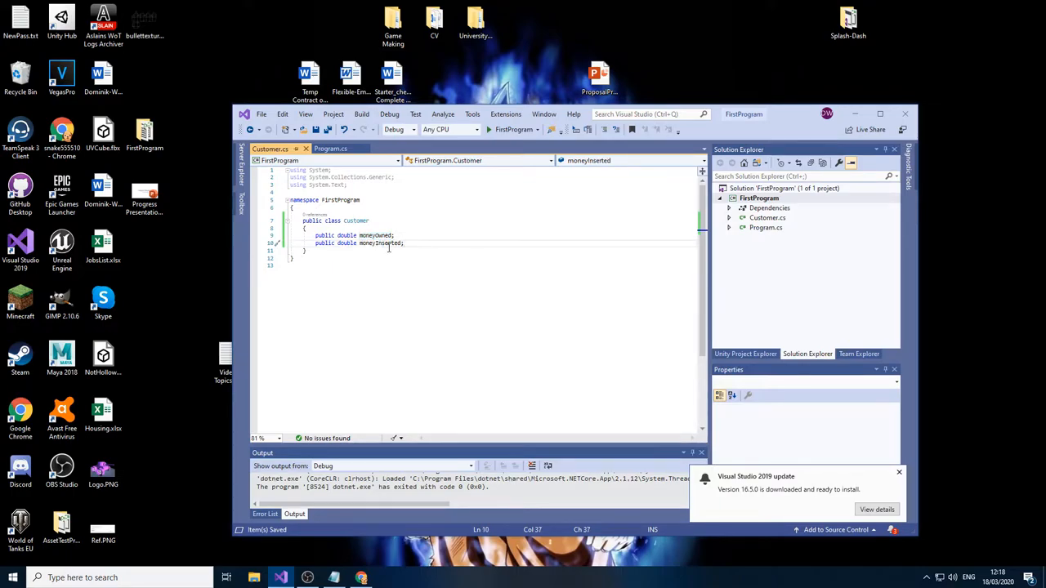
double_click(380, 242)
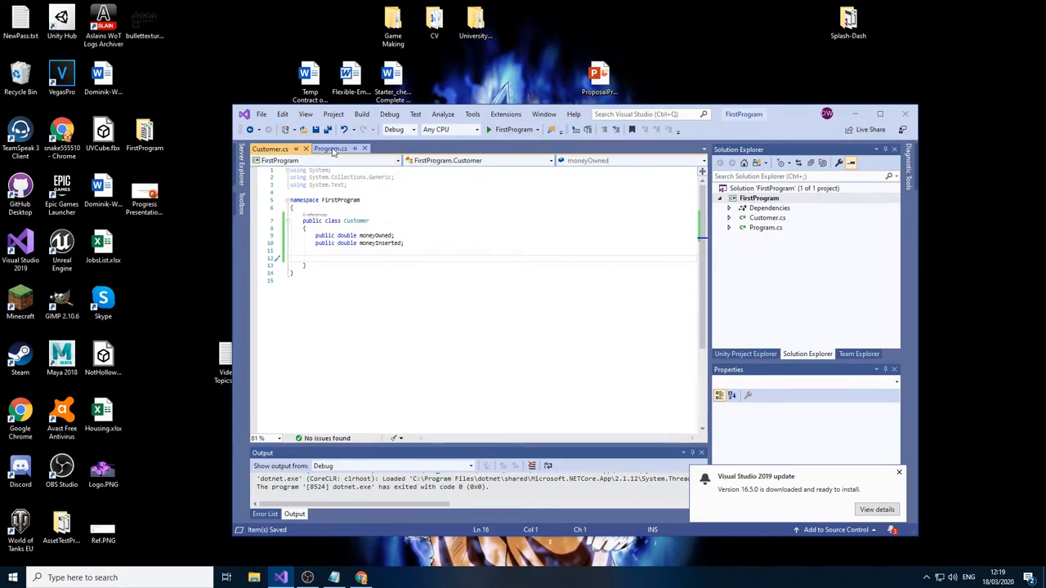
In Program.cs Main, declare Customer newCustomer = new Customer();
left_click(330, 149)
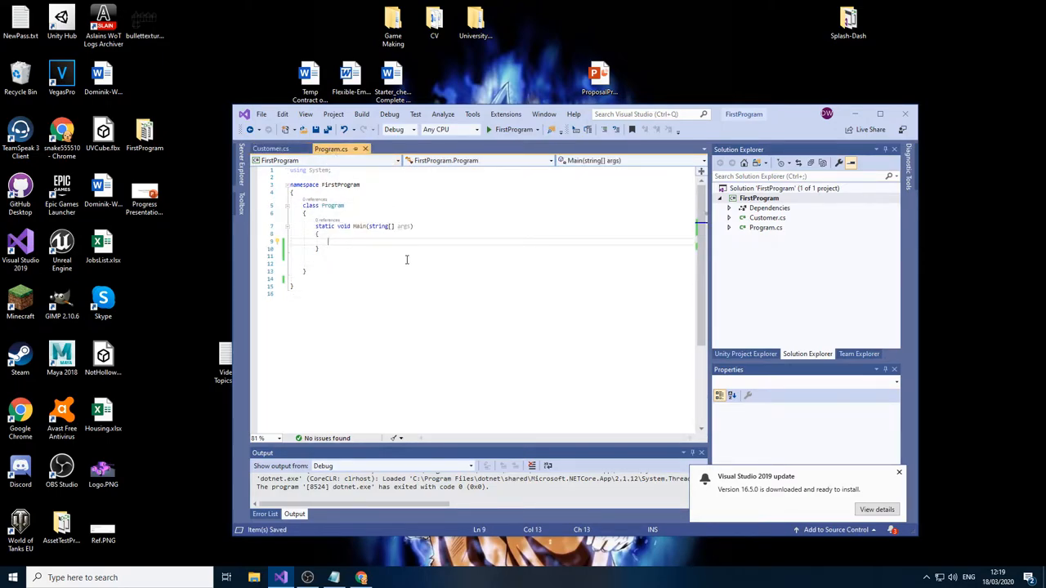
type("cu")
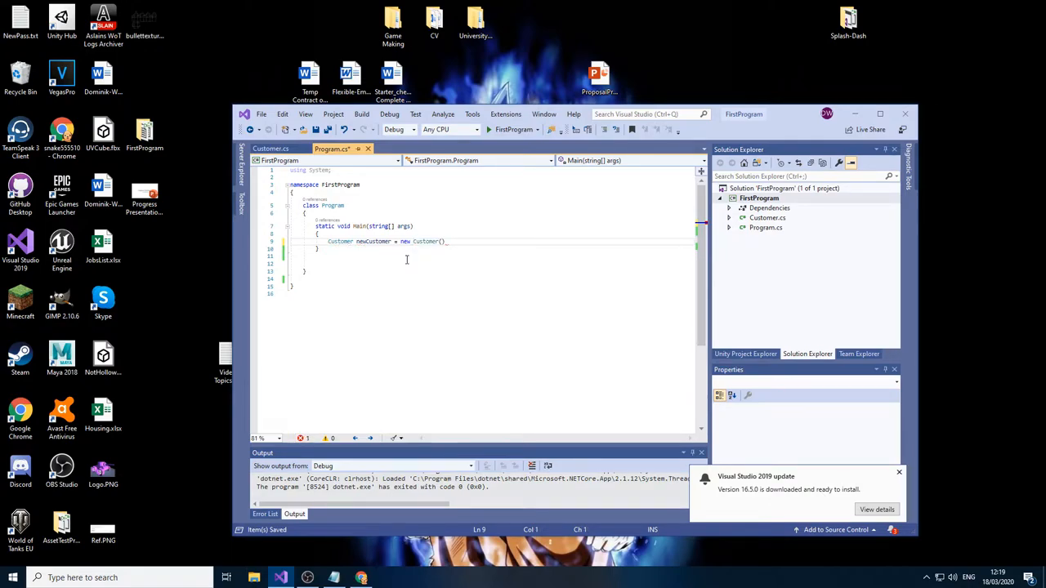
type(";")
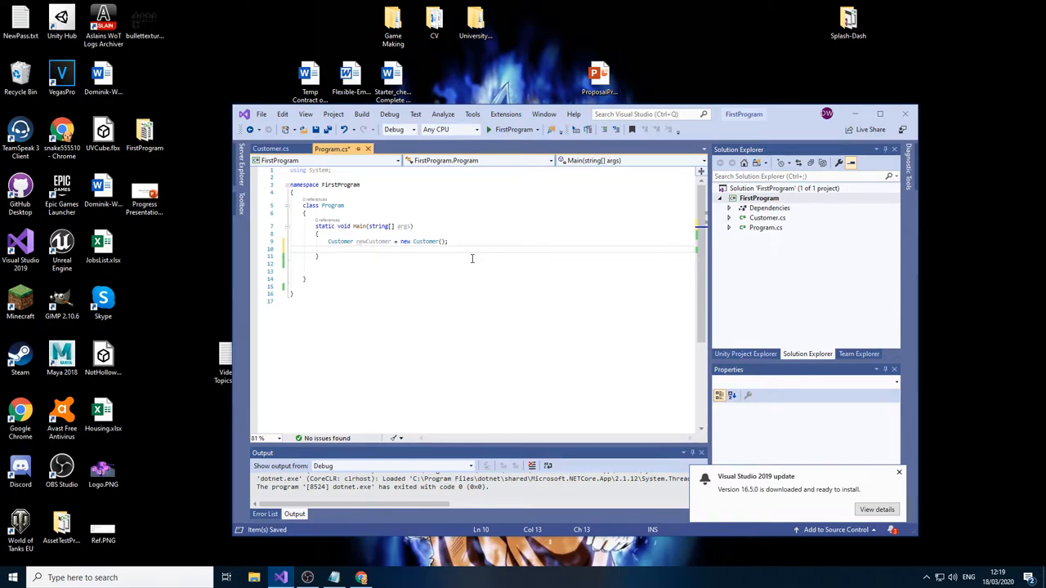
Type newCustomer.moneyOwned = in Main, checking back on the Customer class
type("newCustomer.")
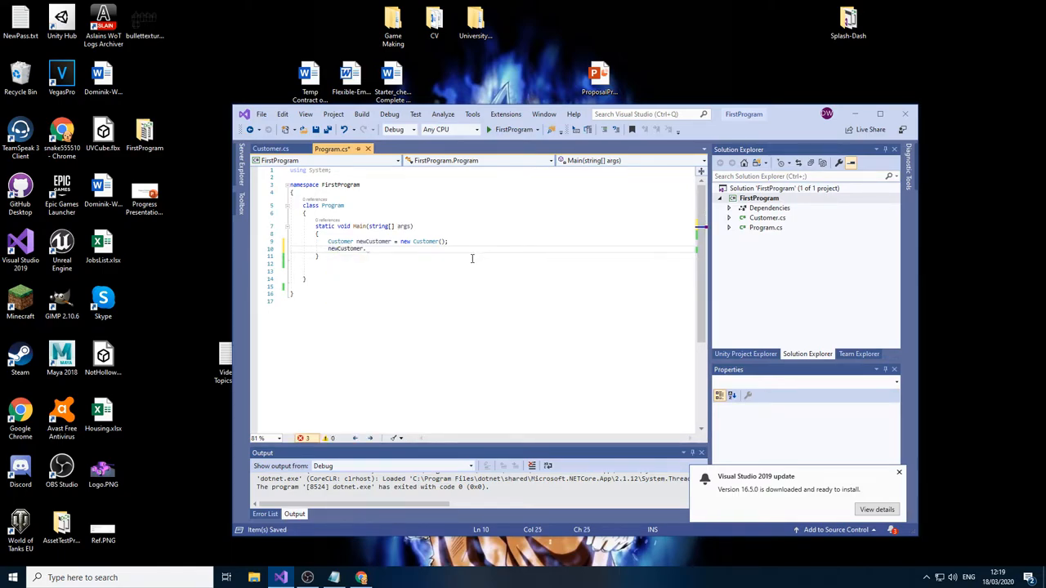
type("moneyOwned")
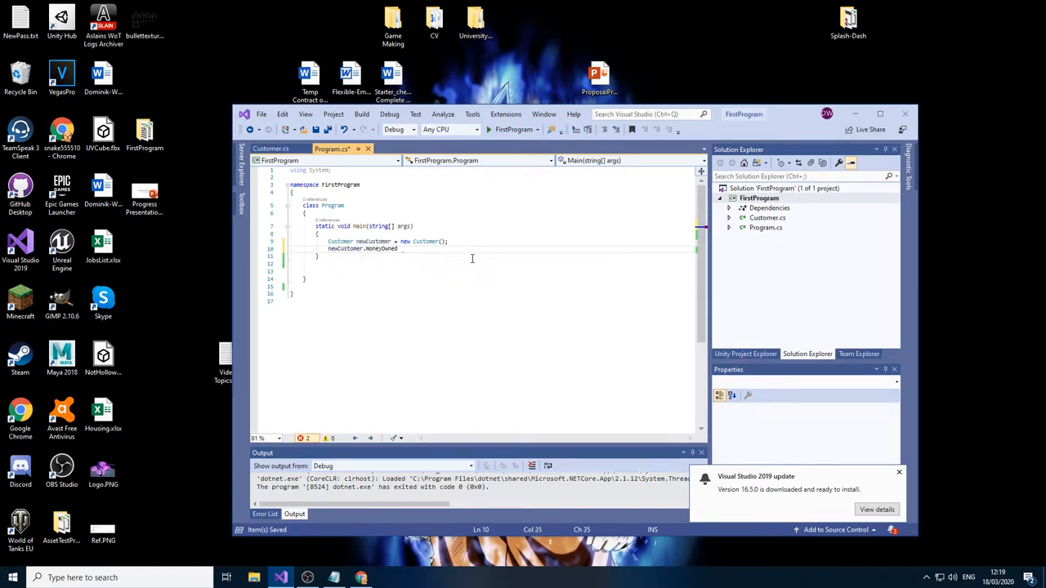
type("=")
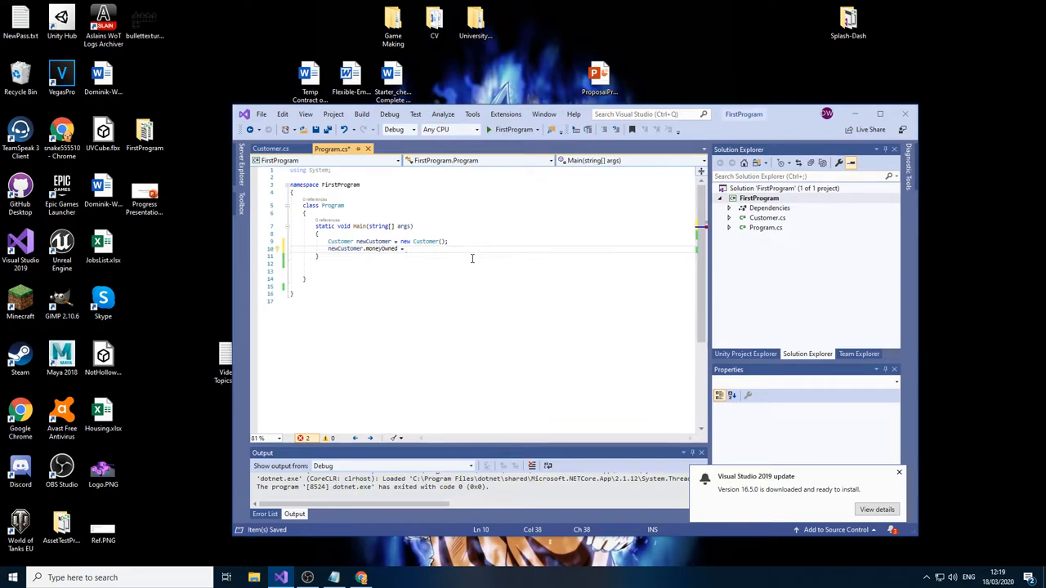
left_click(270, 149)
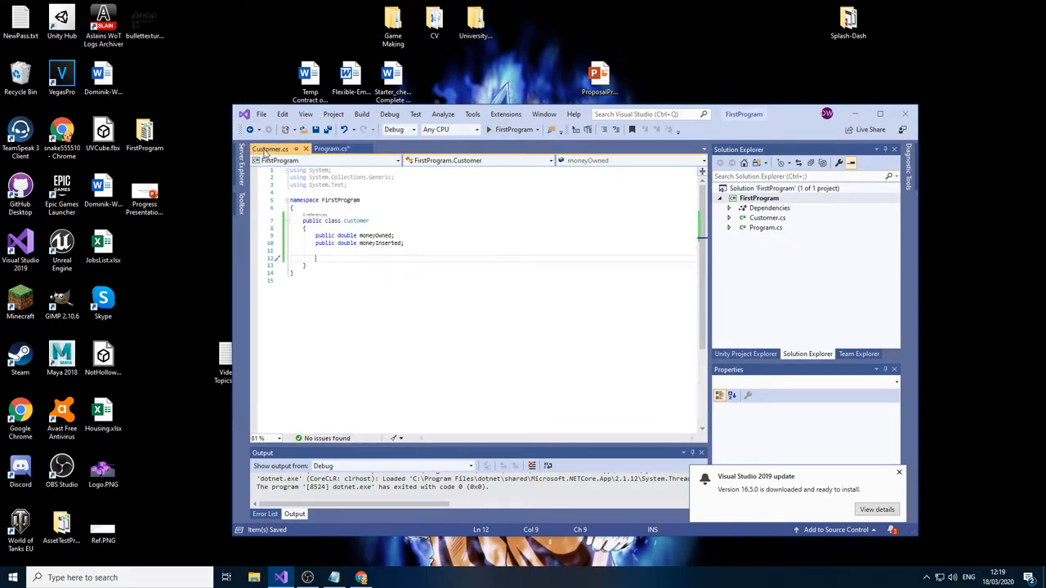
left_click(331, 149)
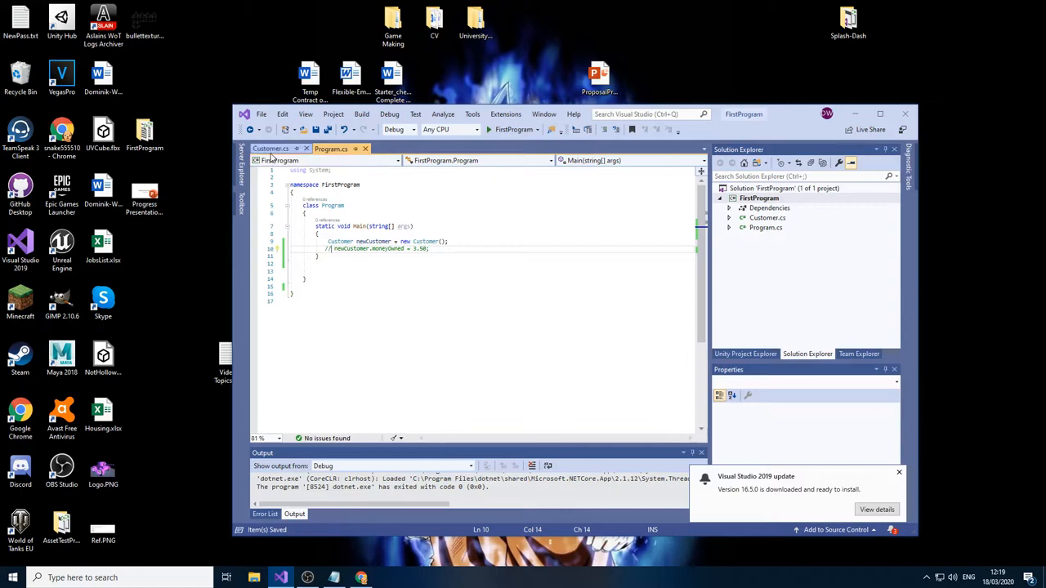
Add public double GetRandomNumber(double minimum, double maximum) declaring and returning tempNum
left_click(270, 149)
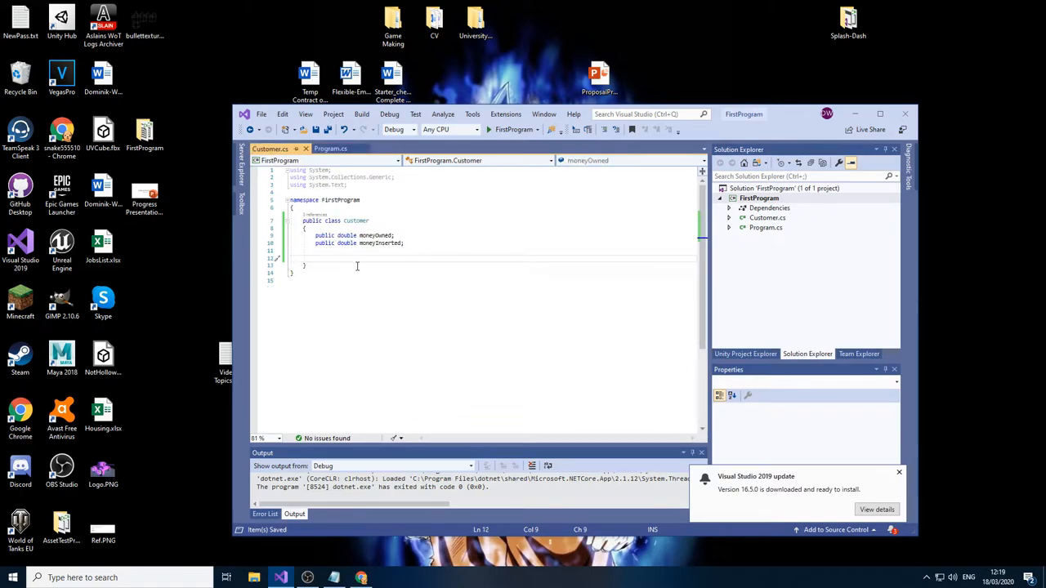
type("public")
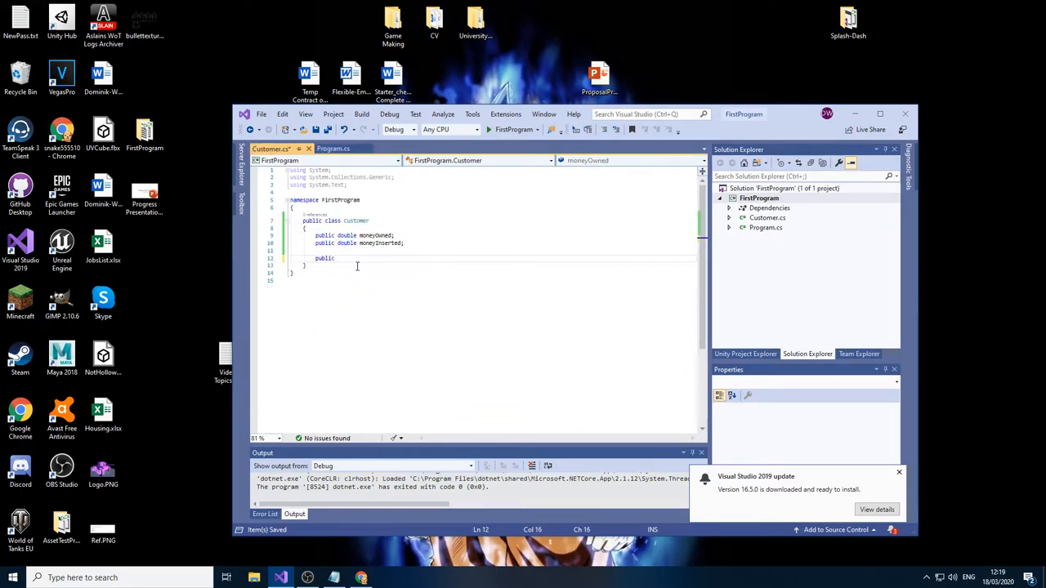
type("double")
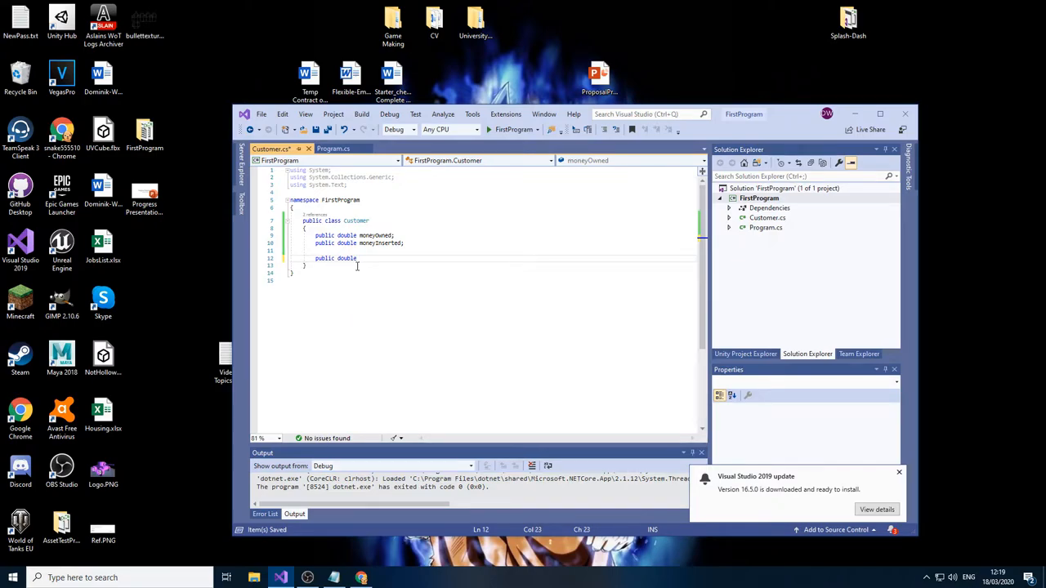
type("GetRando")
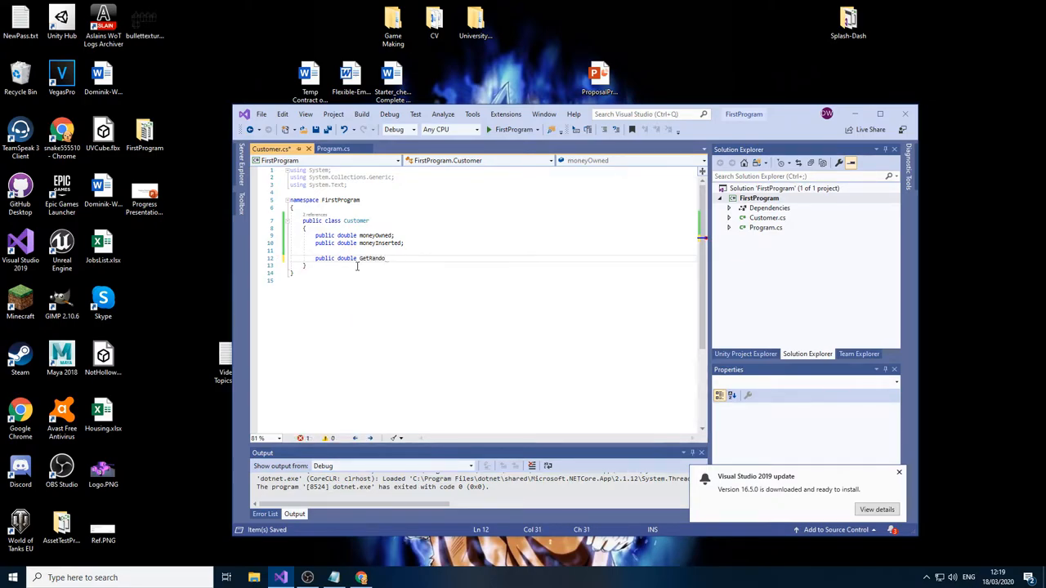
type("mNumber()")
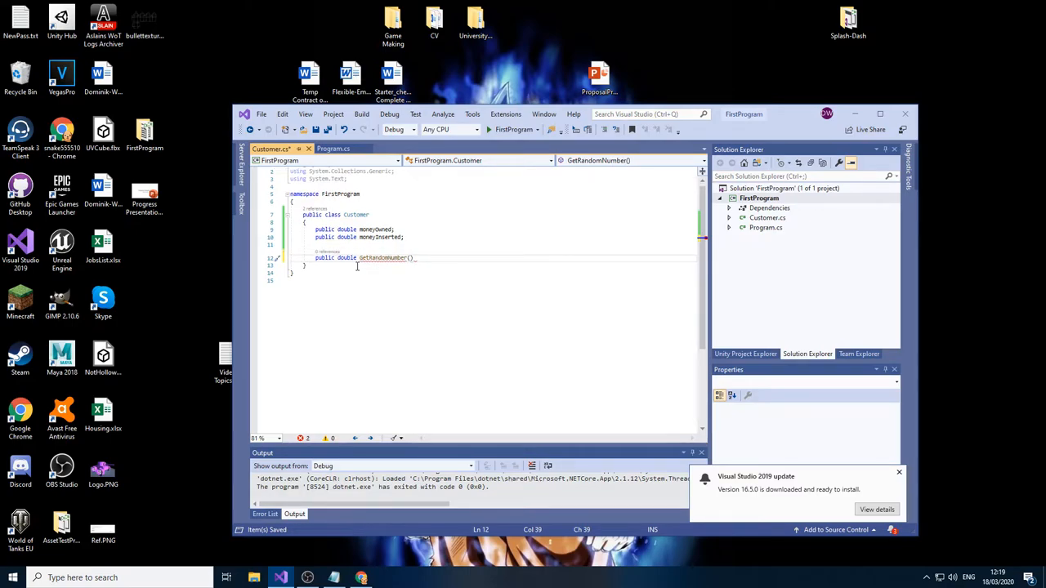
type("double minimum,")
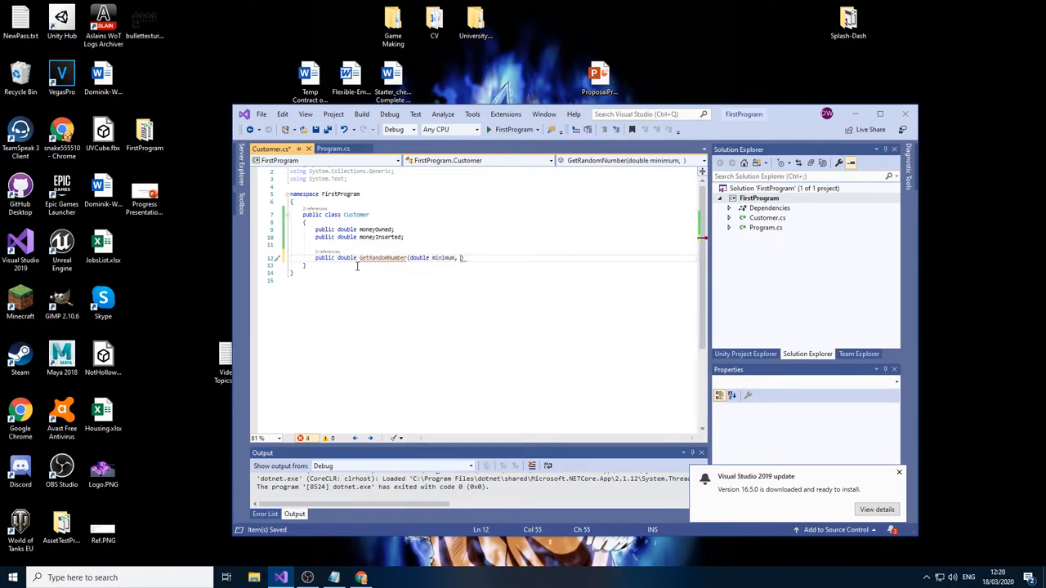
type("double maximum")
type("{")
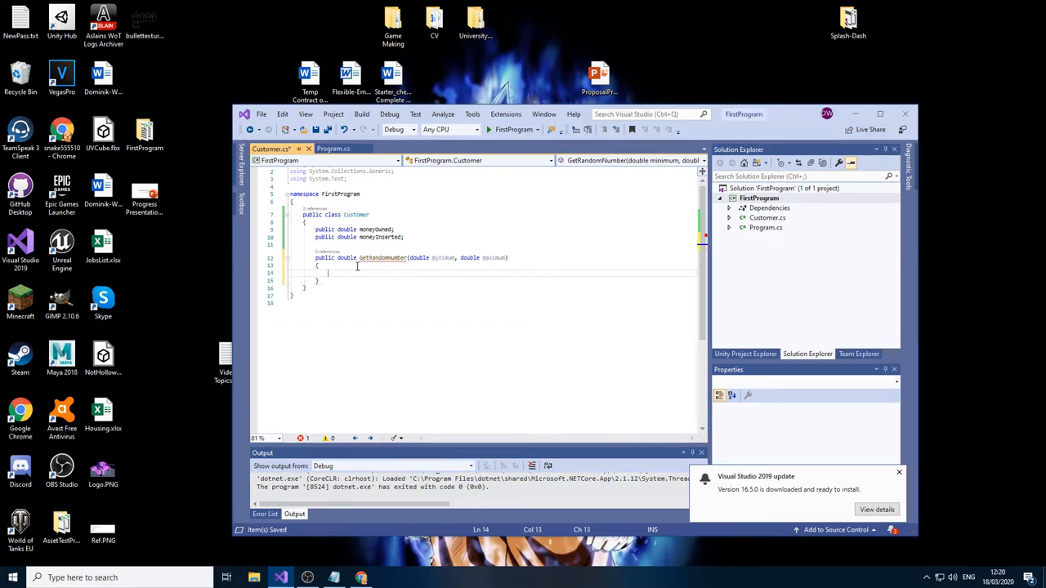
type("double tempNum")
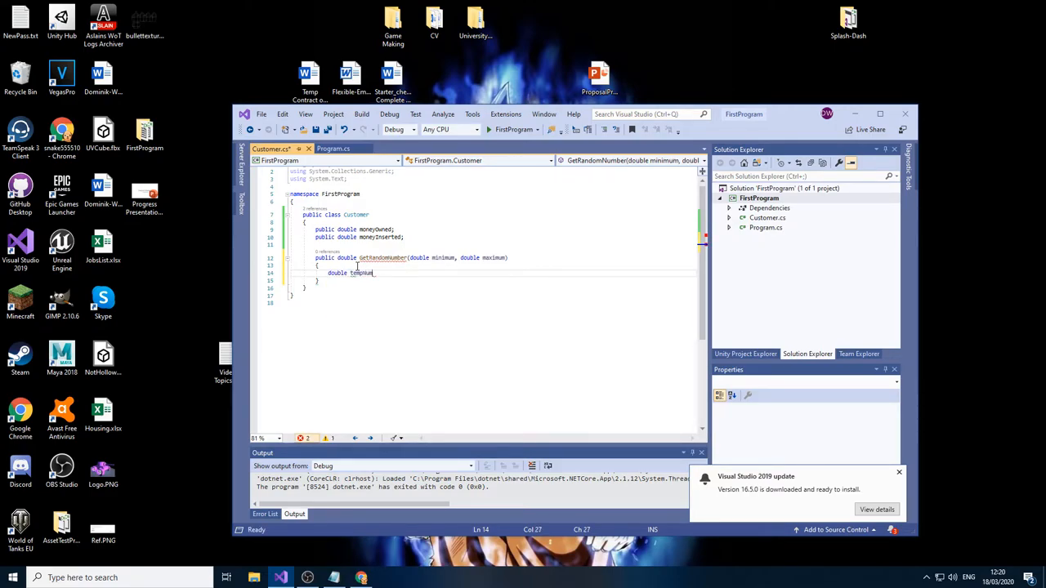
type("return tempNum;")
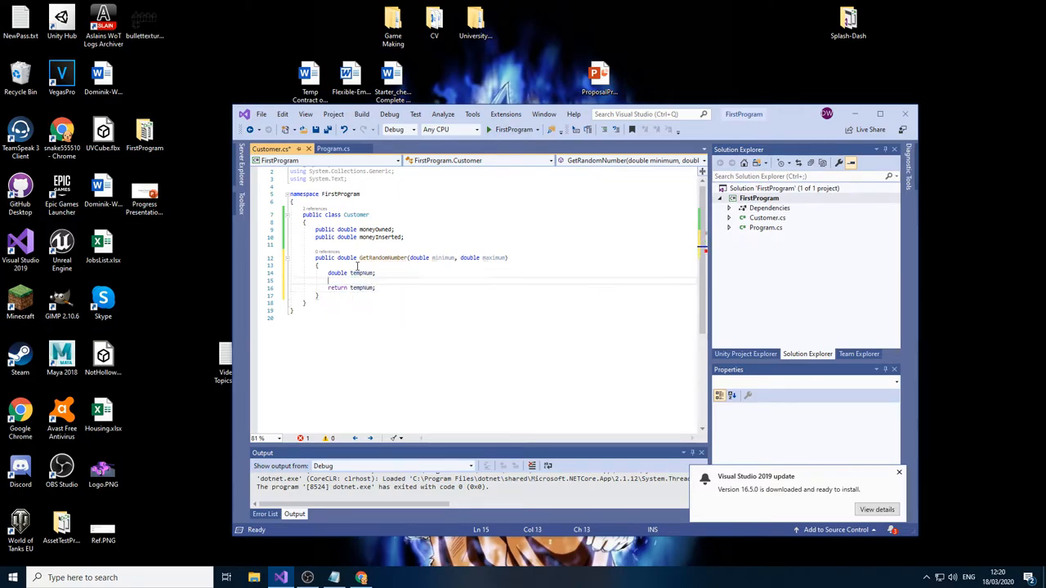
key("enter")
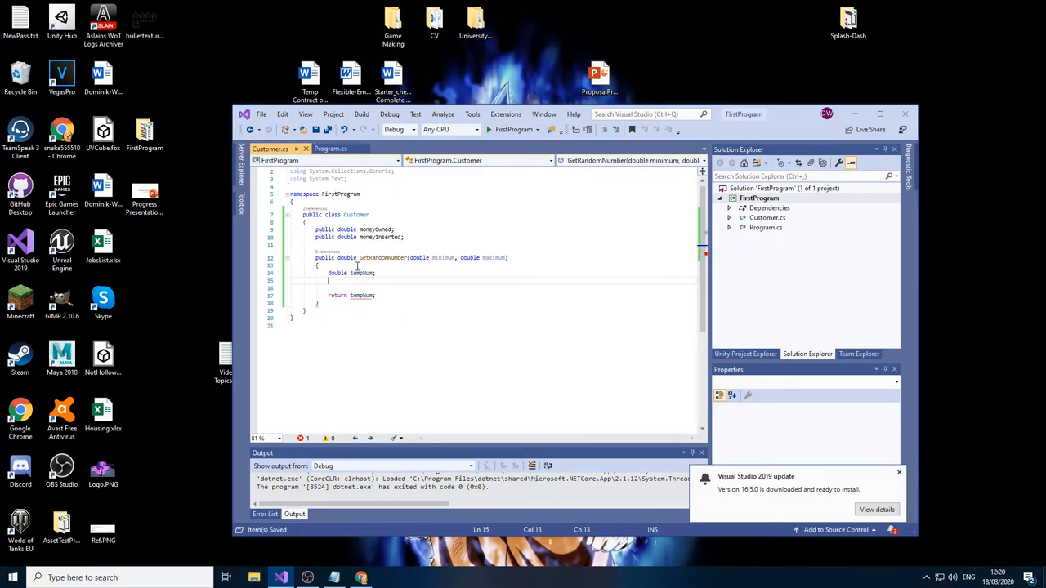
Declare a Random object inside GetRandomNumber
type("Random random = new Random();")
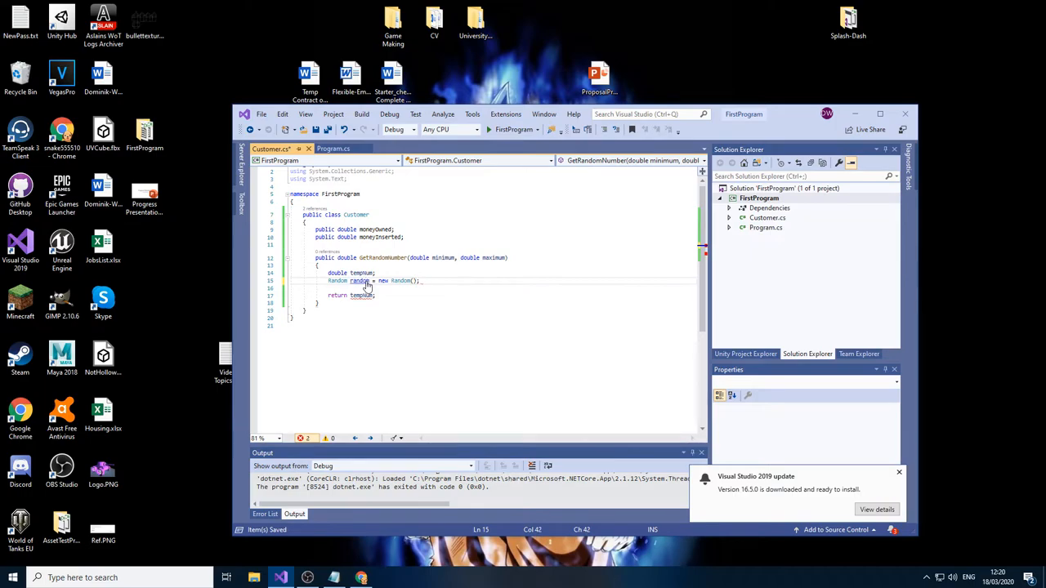
left_click(331, 149)
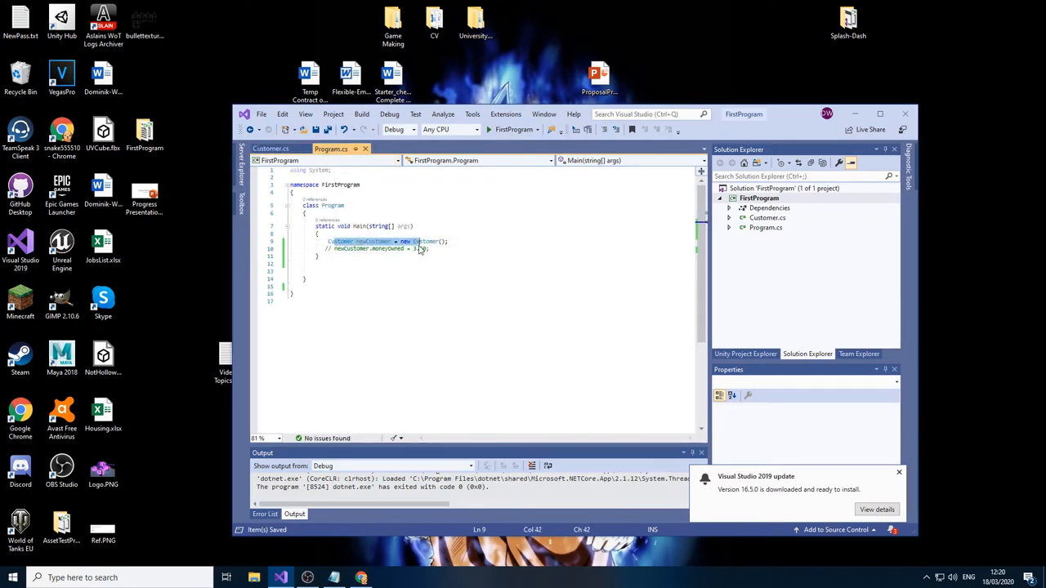
left_click(269, 148)
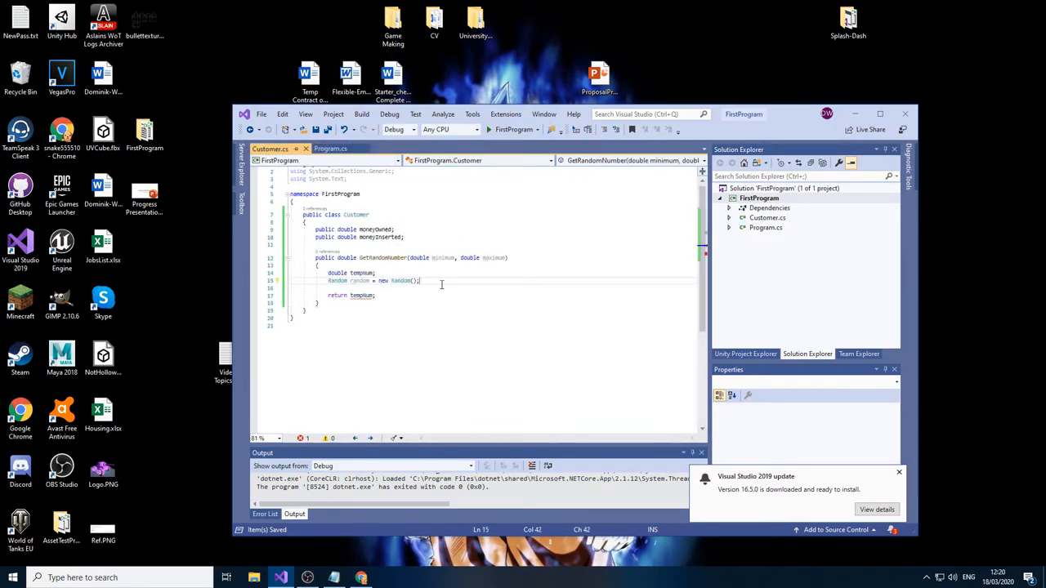
key("enter")
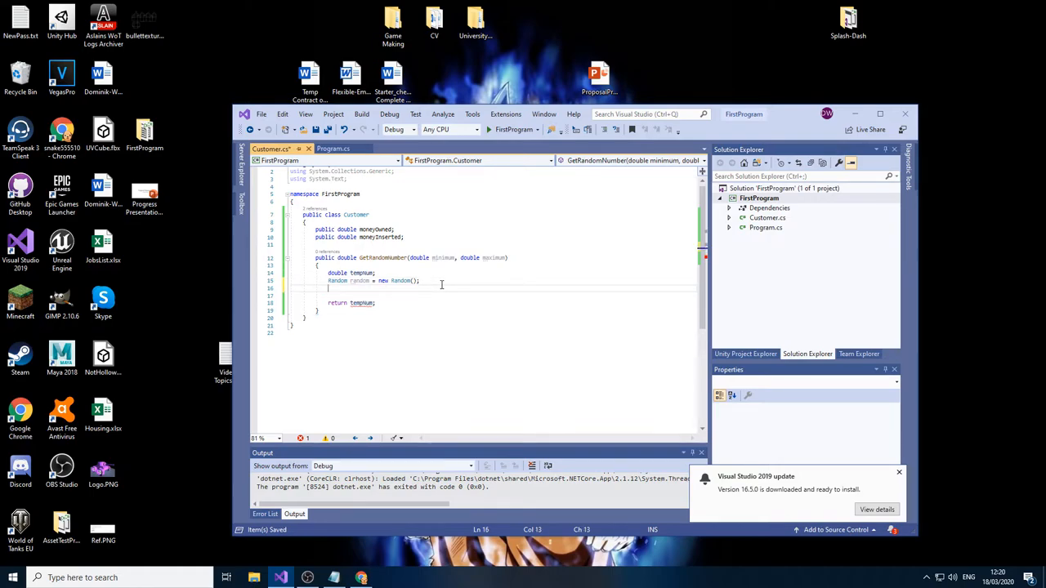
Set tempNum = random.NextDouble() * (maximum - minimum) + minimum and begin Console.WriteLine
type("t")
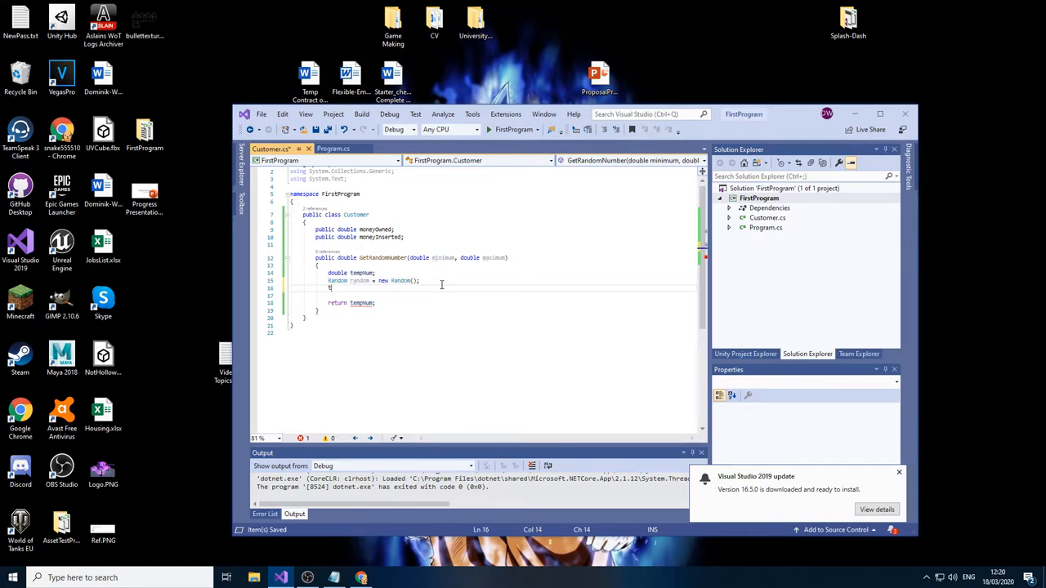
type("empnum =")
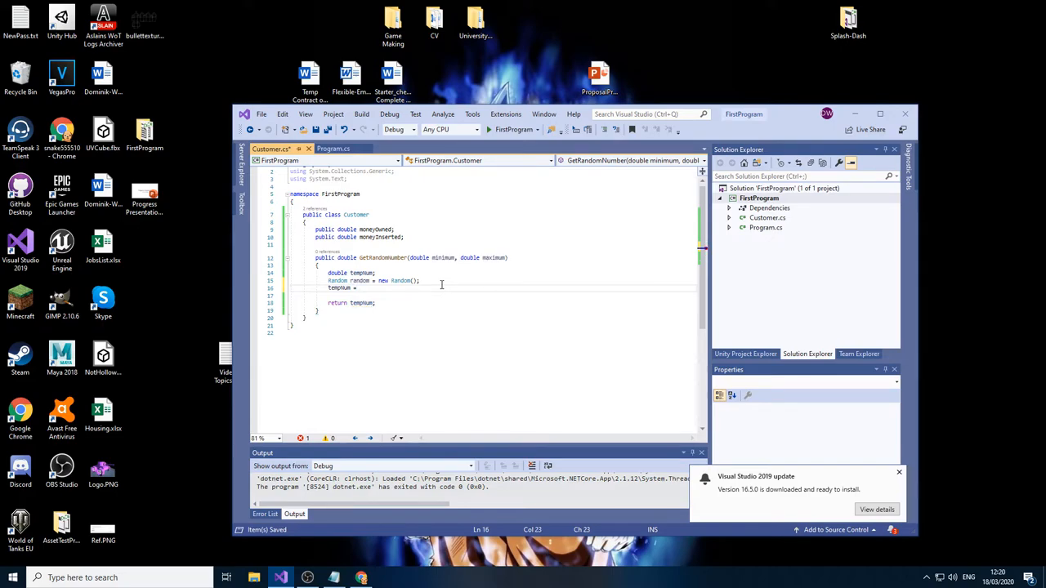
type("random.NextDouble")
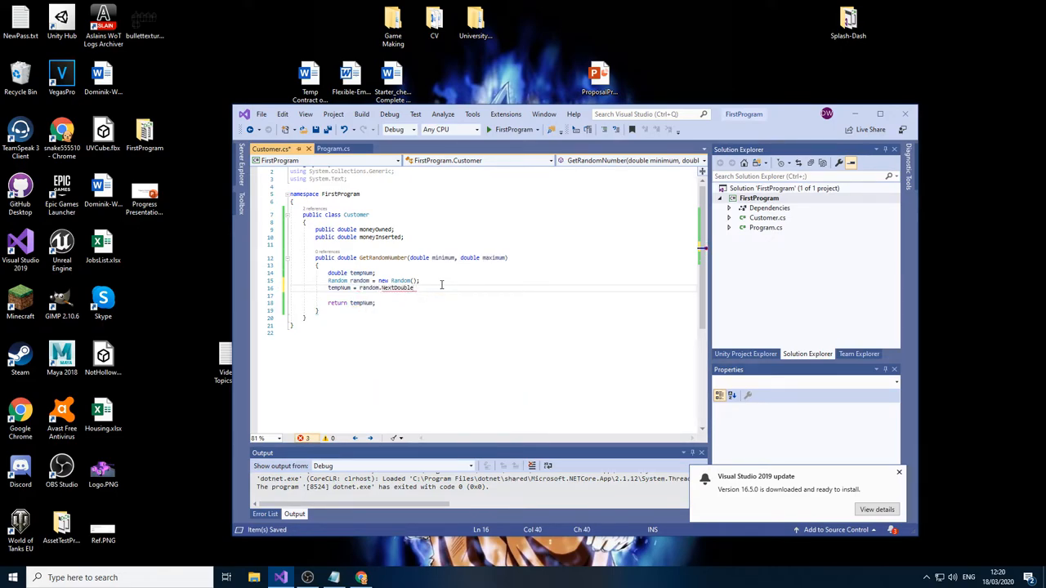
type("() *")
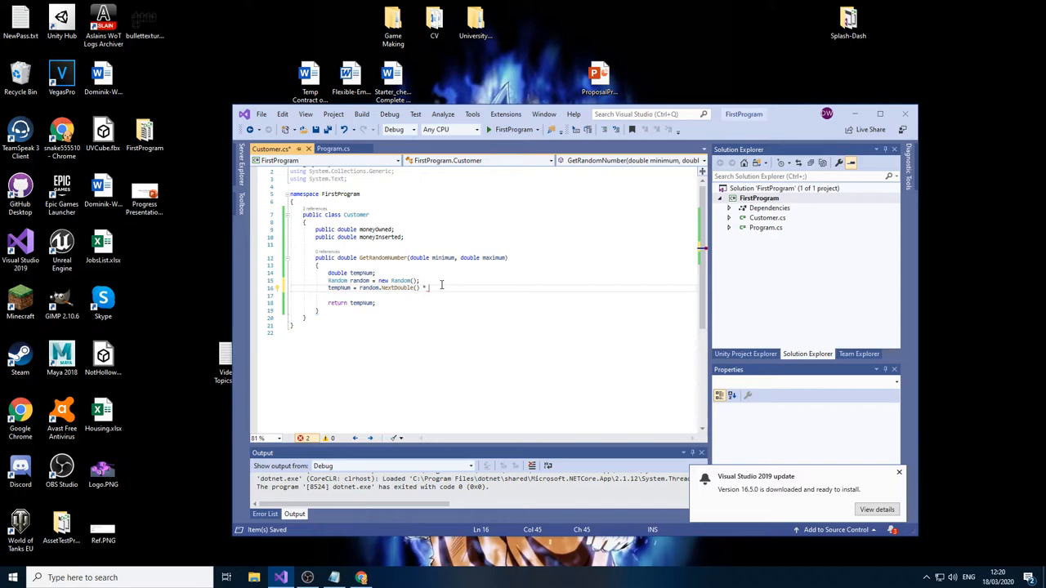
type("(maximum)")
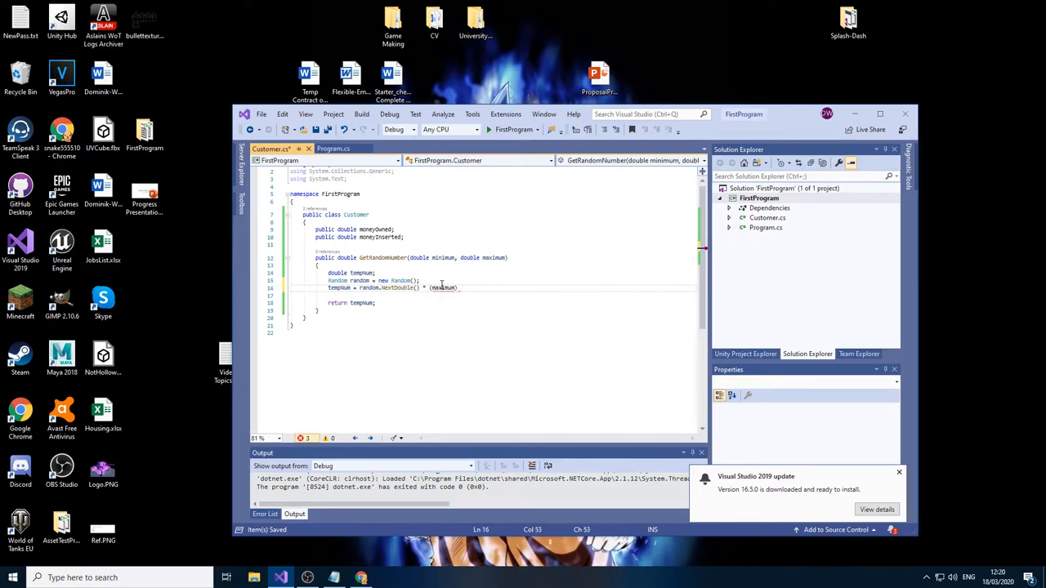
type("- minimum)")
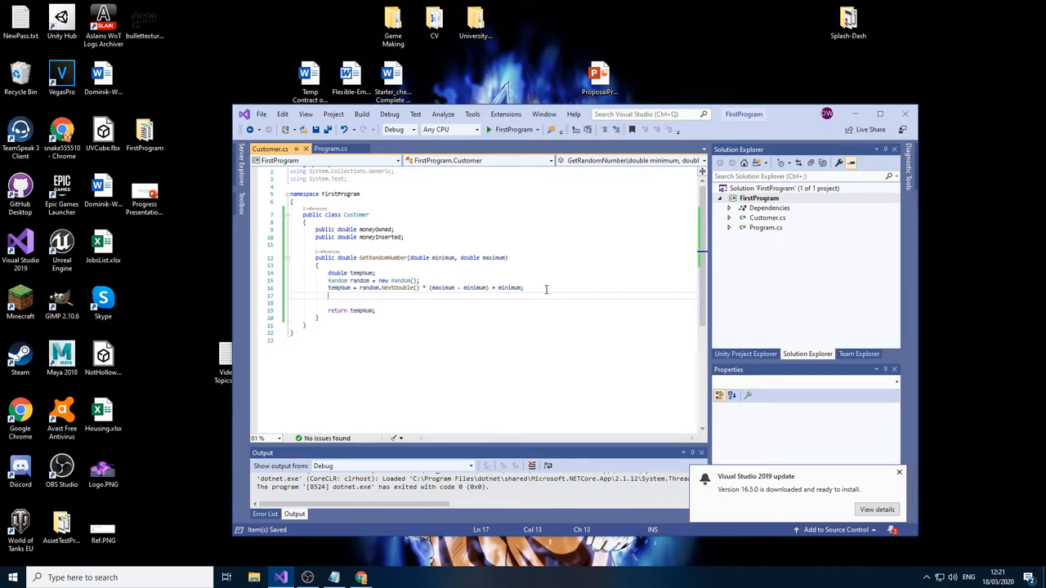
type("Console.WriteLine(")
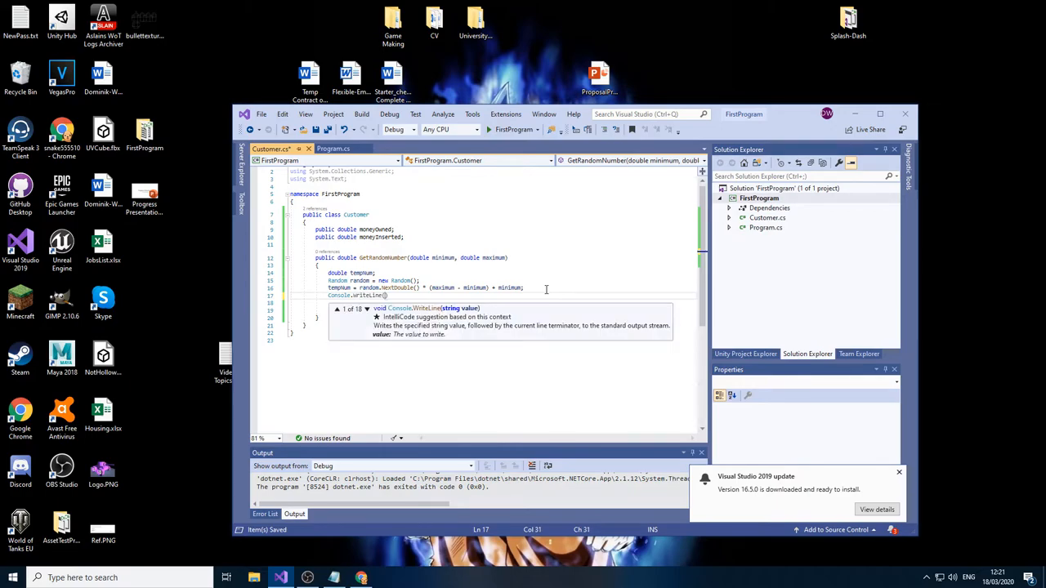
Print tempNum and assign moneyOwned from GetRandomNumber(1.50, 5.50) in Main
type("te")
type("newCustomer.moneyOwned = newCustomer.GetRandomNumber(1,50")
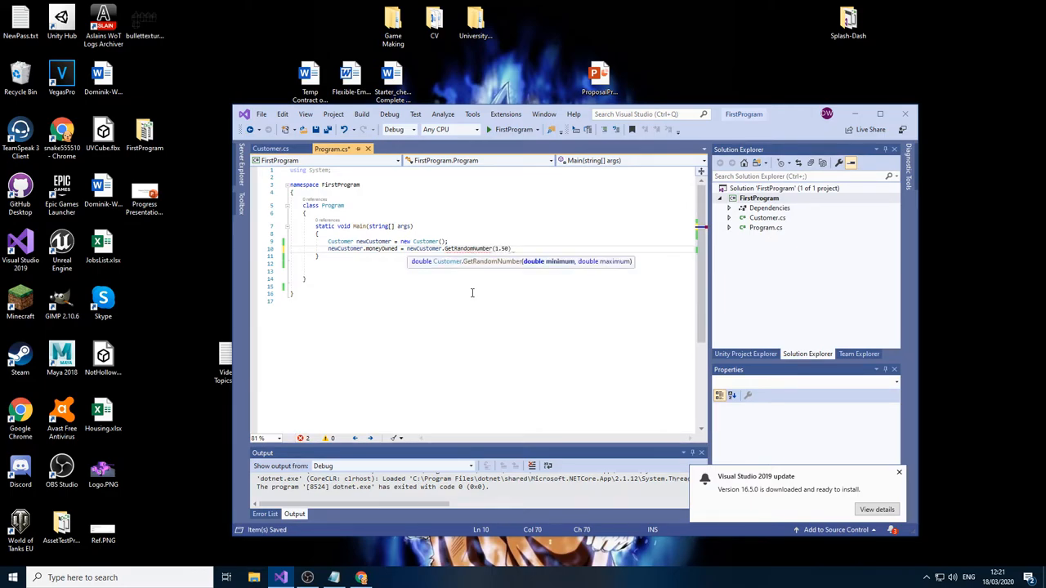
type(",")
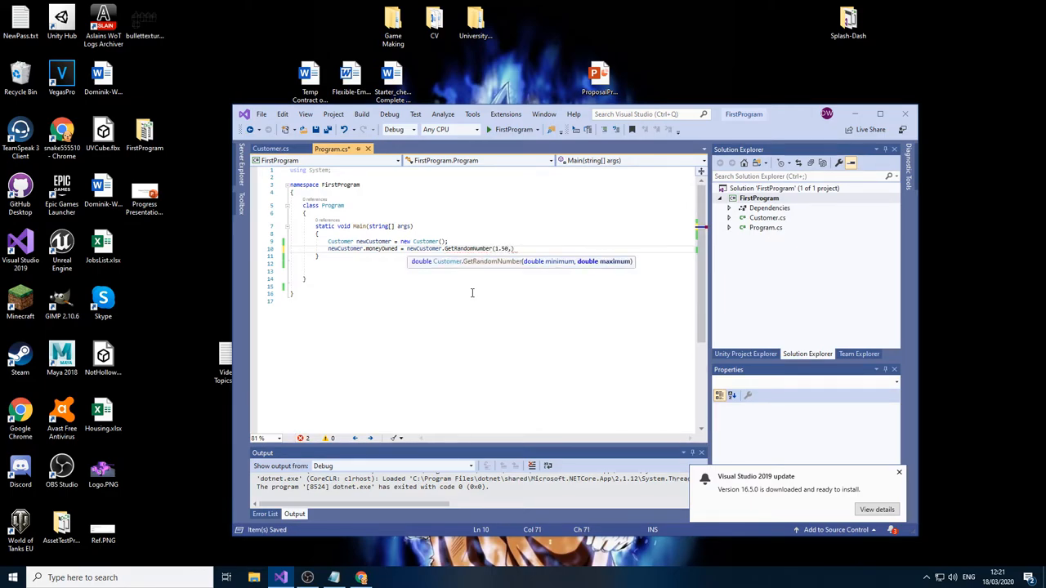
type("5.50")
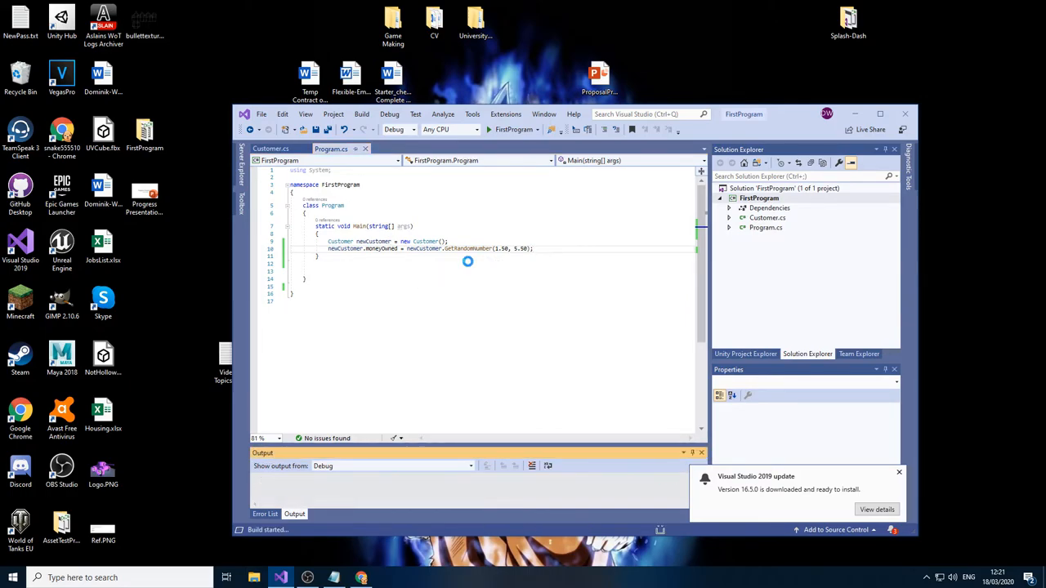
Read the unrounded value 2.4150617778837 in the debug console, then close it
left_click(489, 130)
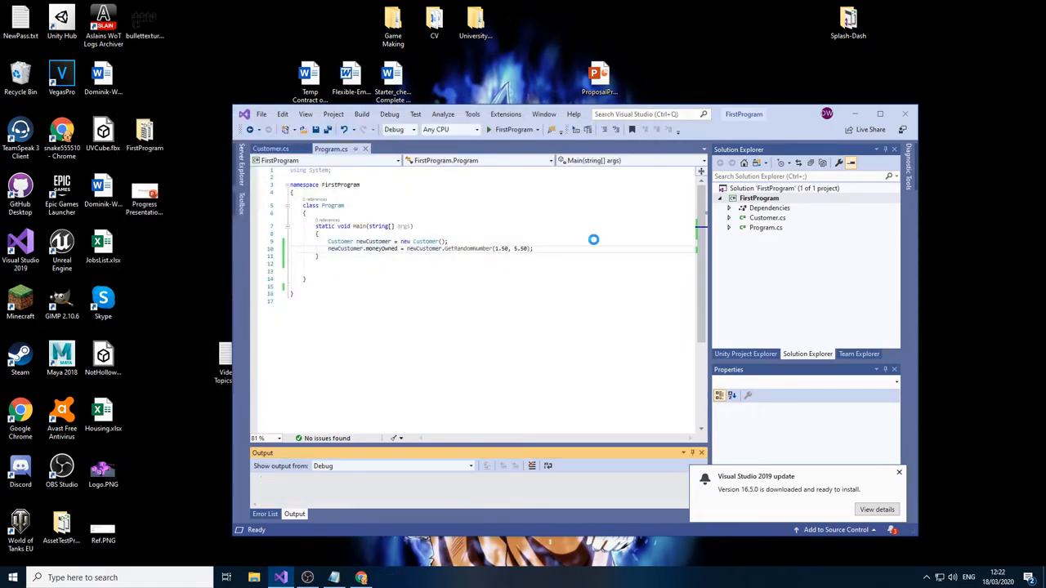
left_click(490, 130)
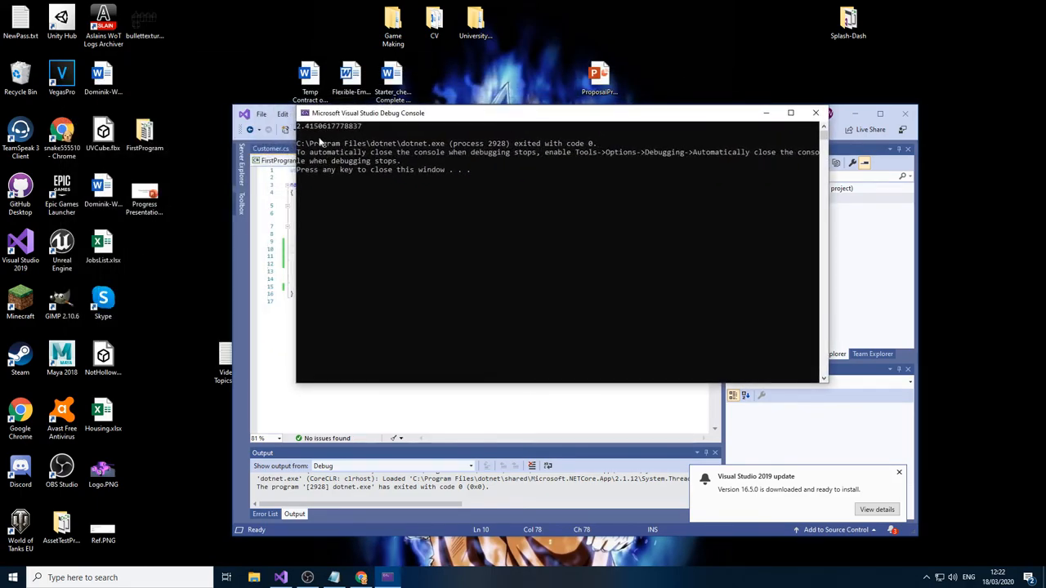
mouse_move(309, 137)
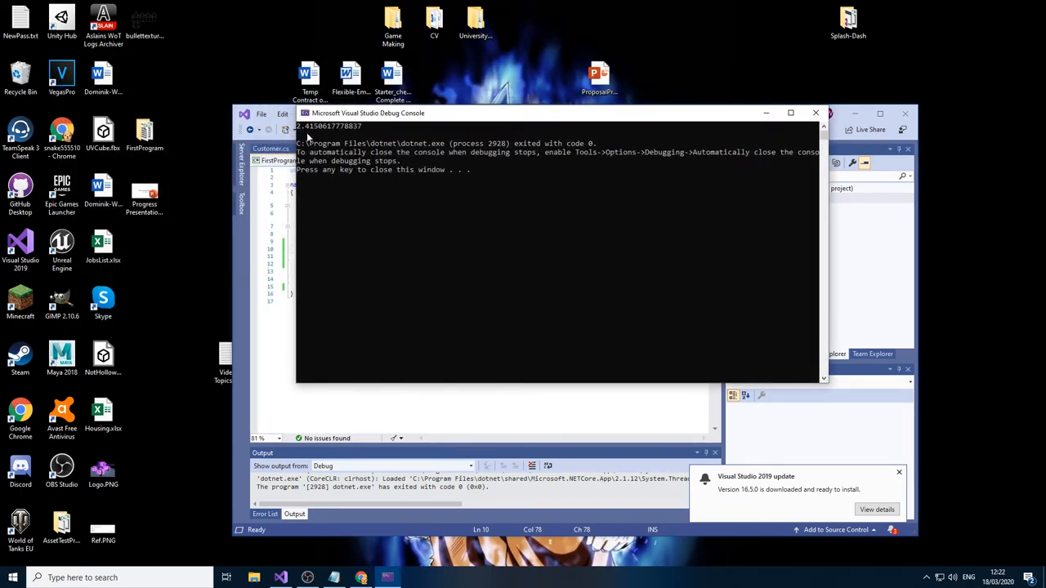
mouse_move(368, 133)
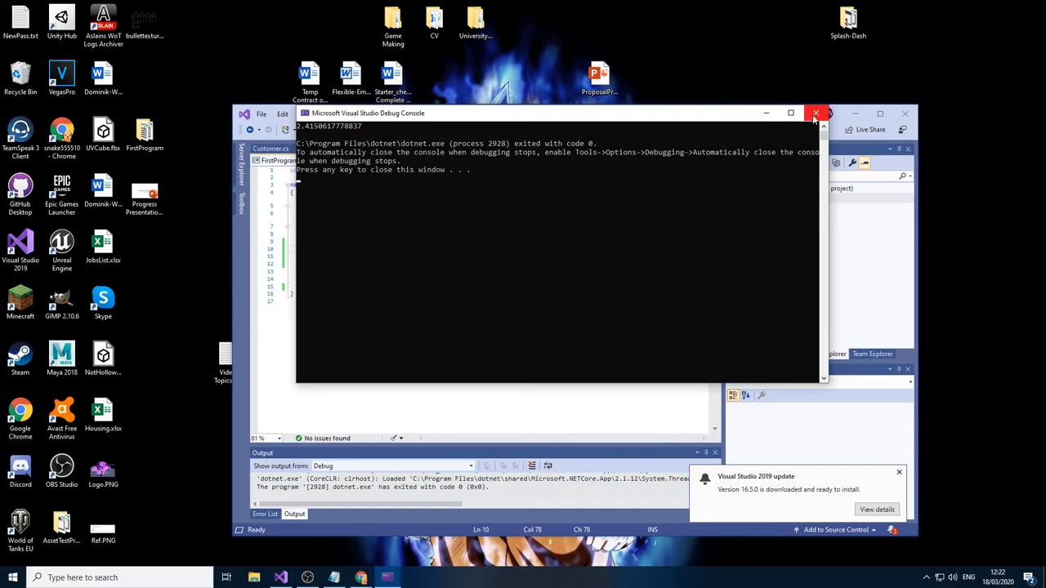
mouse_move(816, 114)
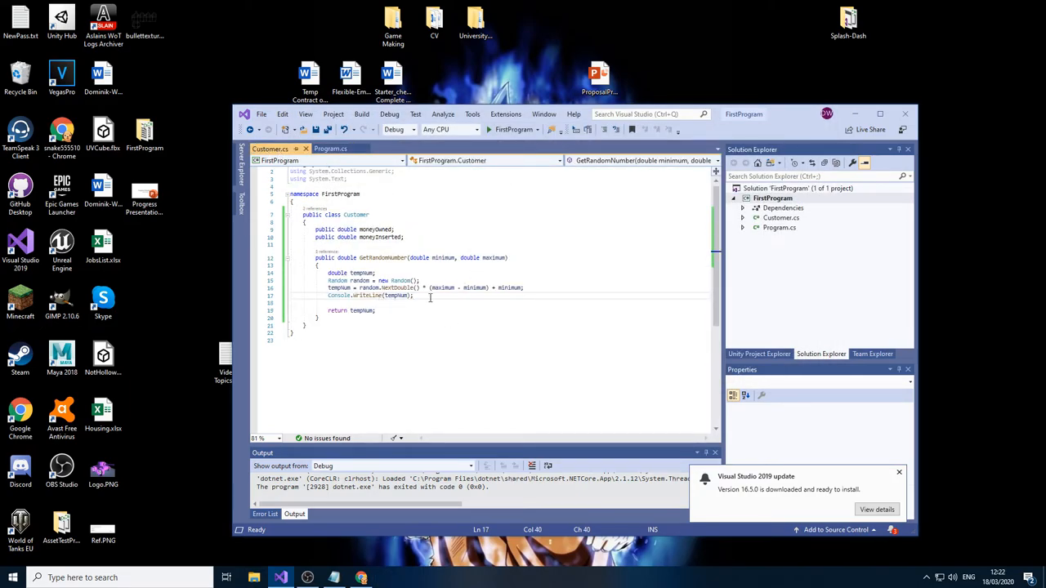
Cut the print line and type tempNum = Math.Round(tempNum, 2, MidpointRounding.ToEven), trying casts
key("ctrl+x")
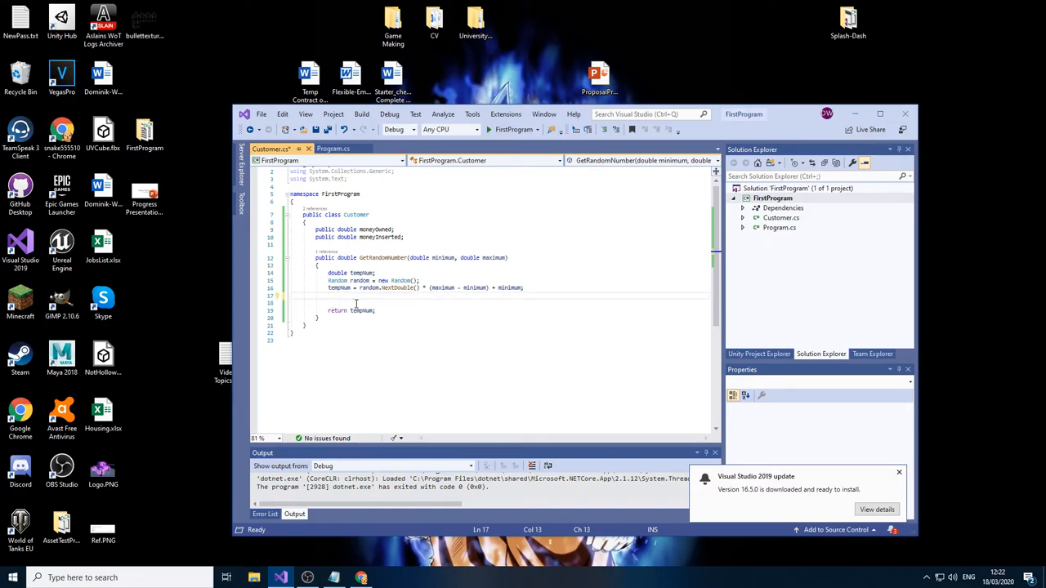
type("tempNum =")
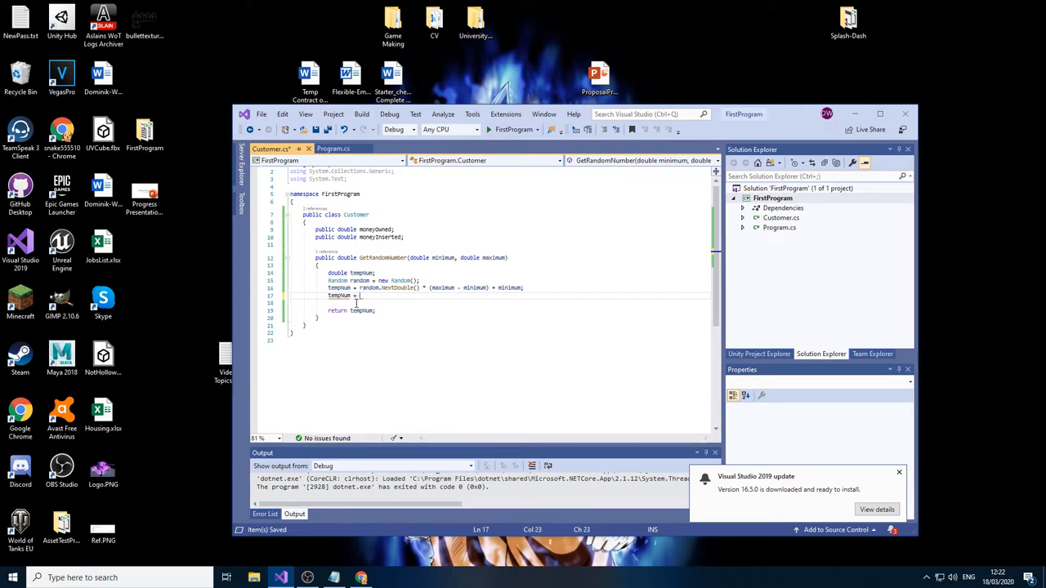
type("Math.")
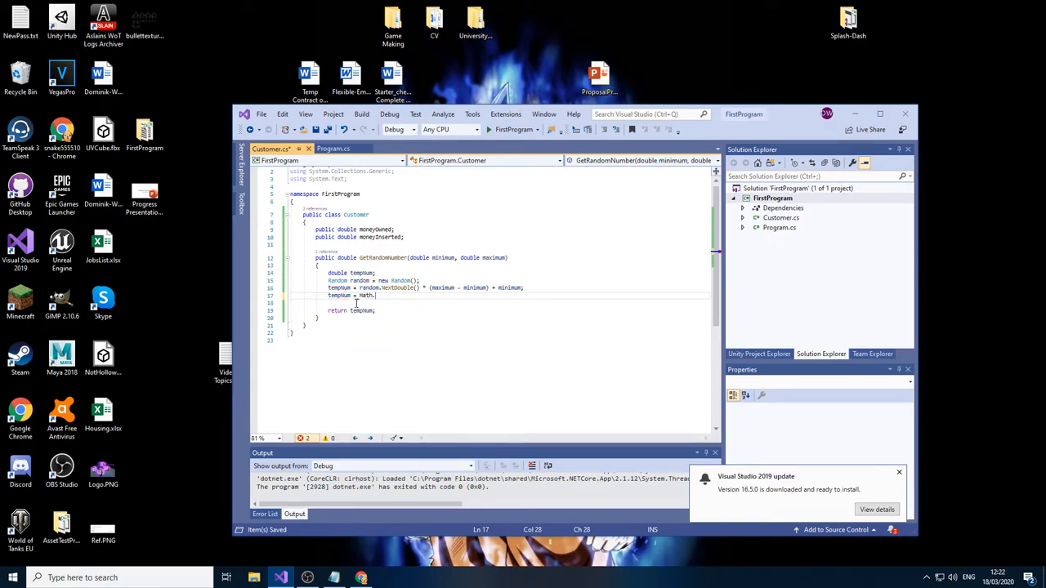
type("Round(tempn")
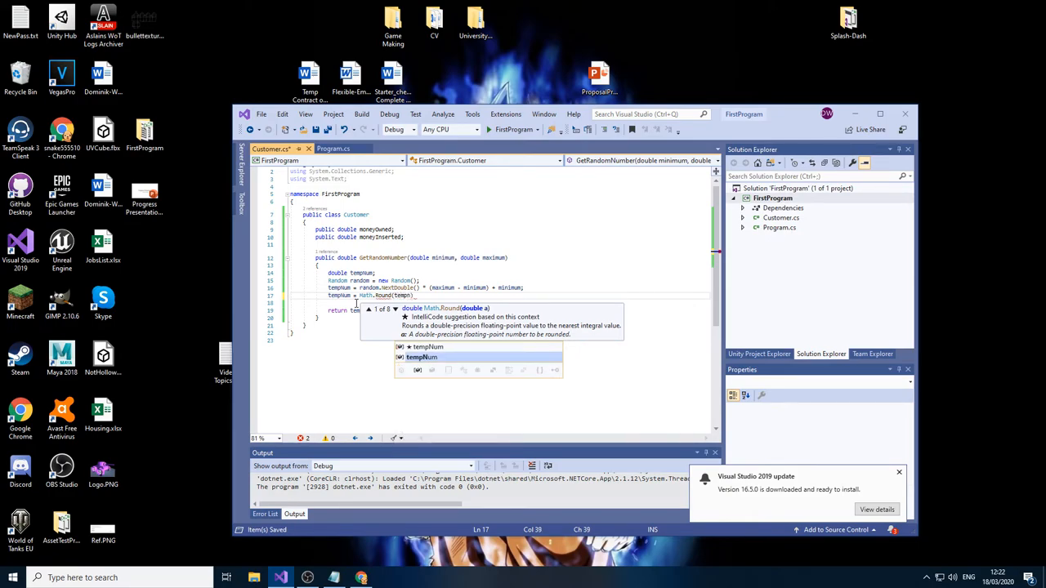
type(",2")
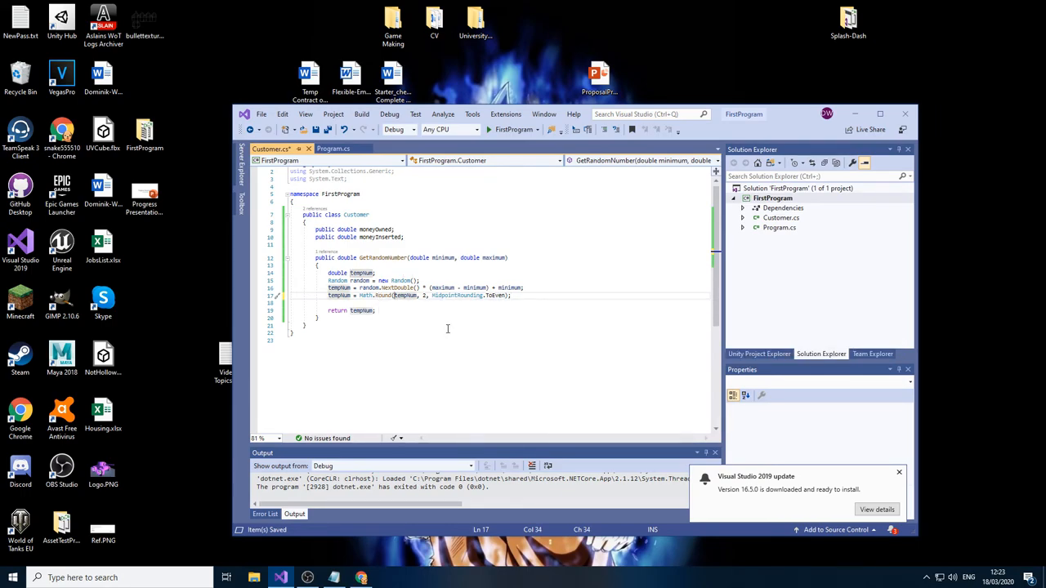
type("(float)")
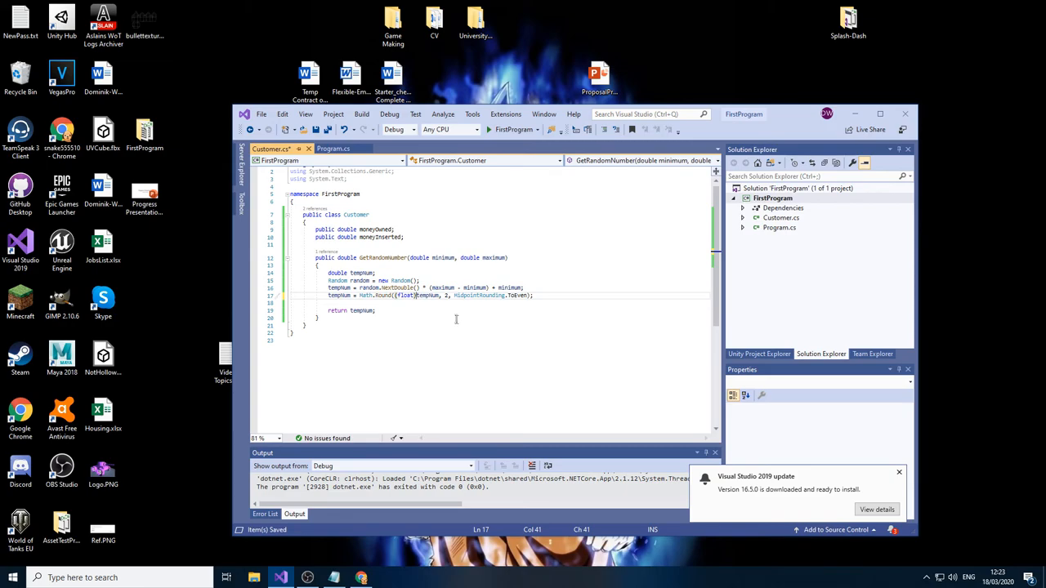
double_click(406, 295)
type("in")
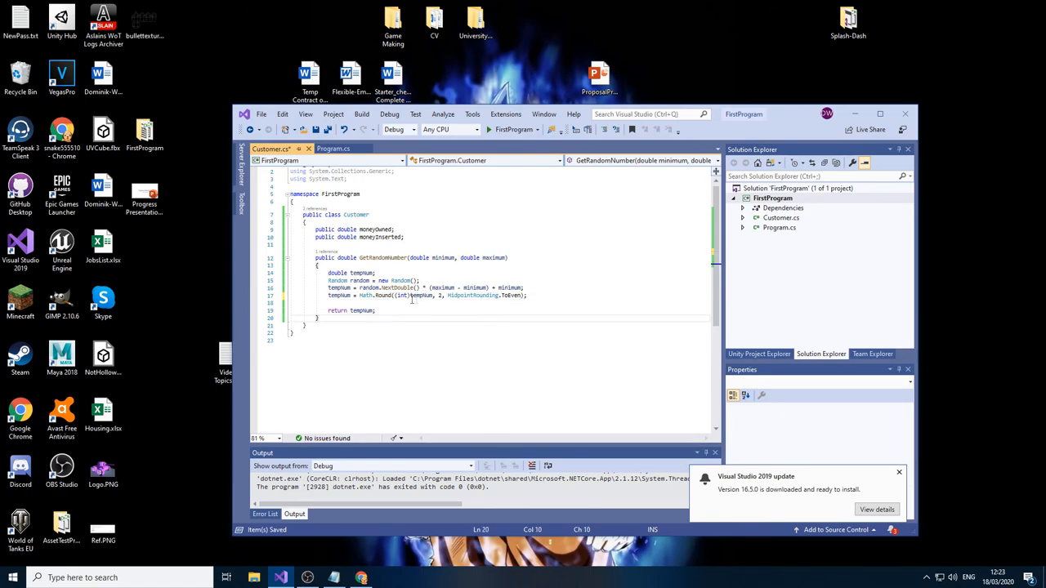
mouse_move(421, 295)
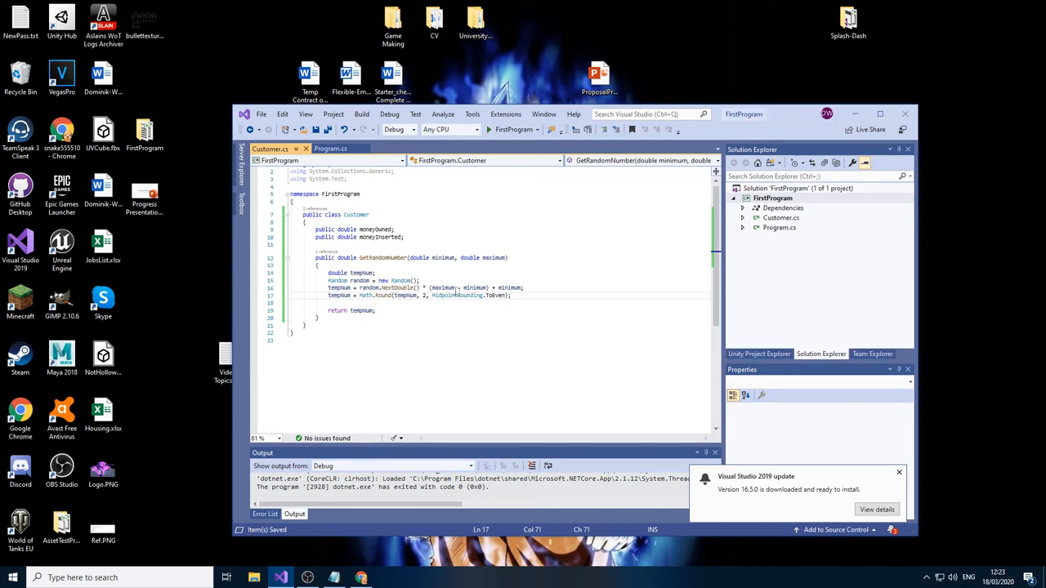
In Program.cs add Console.WriteLine(newCustomer.moneyOwned) and run, printing 1.79
left_click(331, 149)
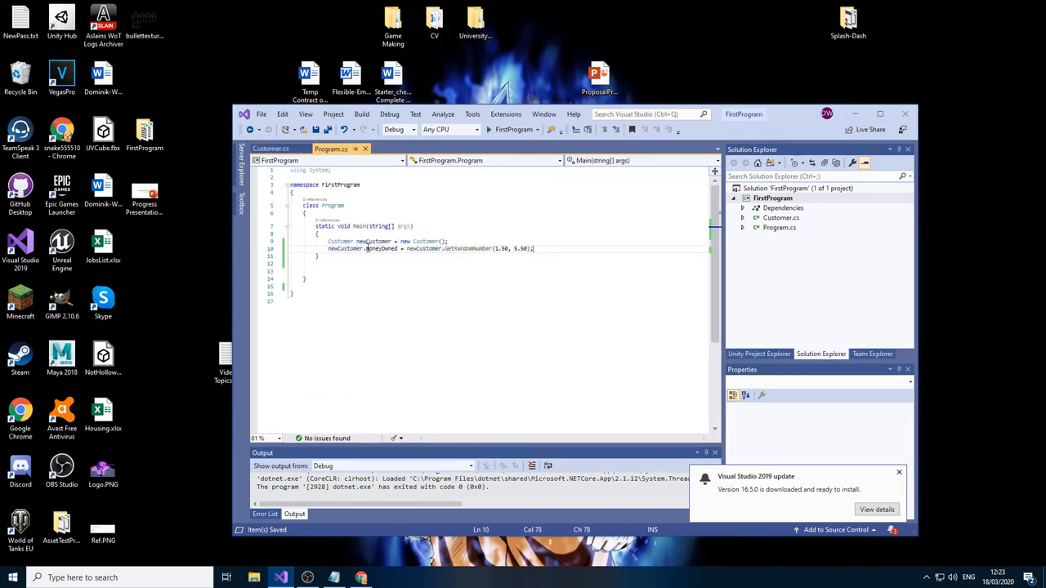
type("Console.WriteLine(")
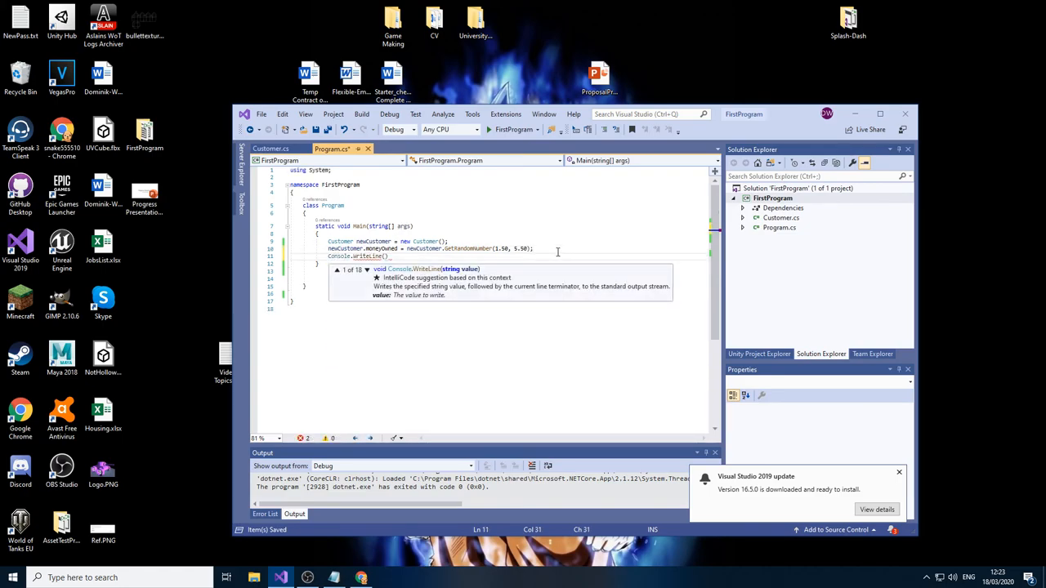
type("(newCustomer.moneyOwed")
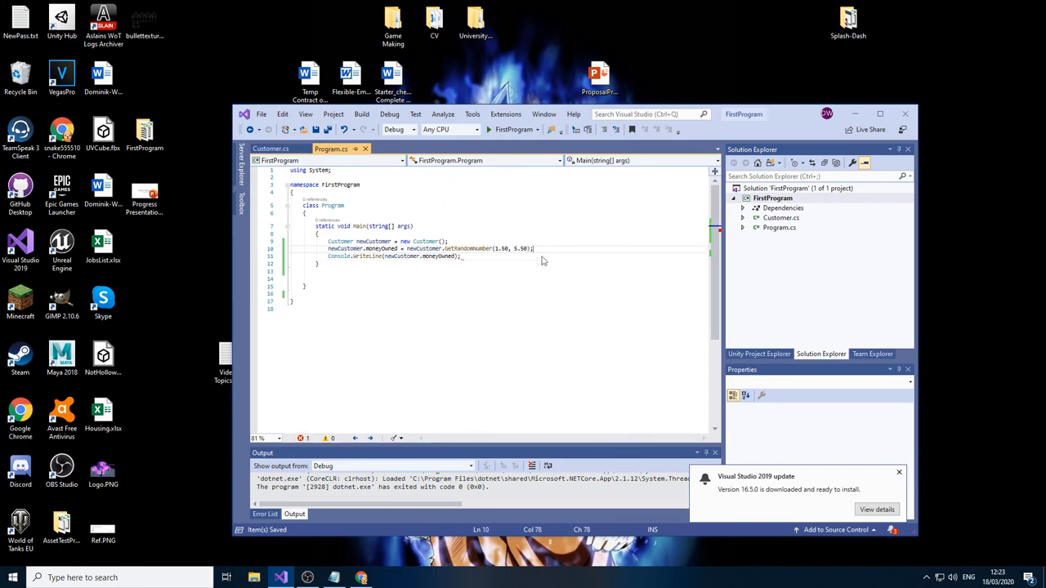
left_click(462, 256)
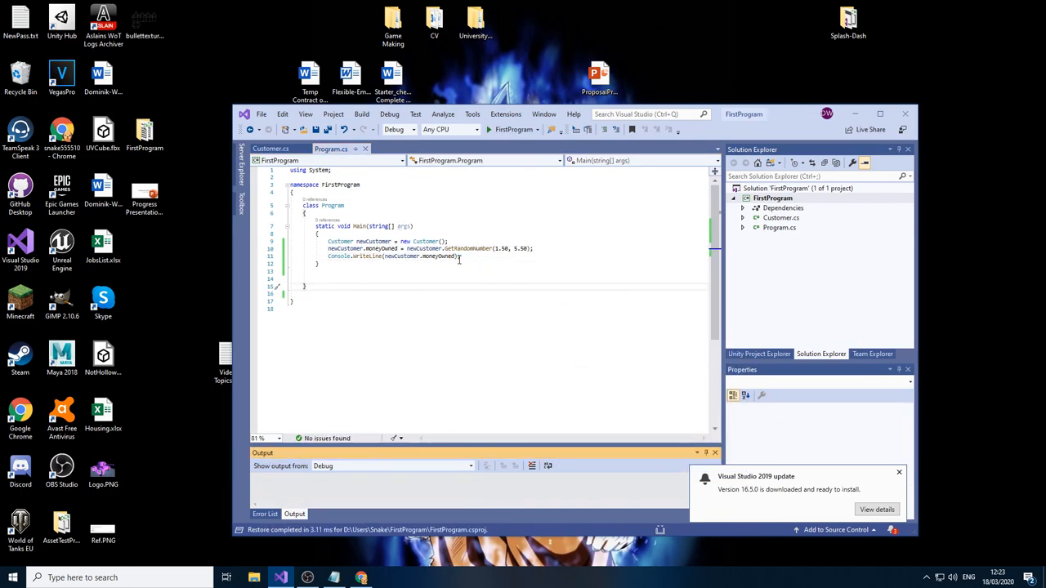
left_click(489, 129)
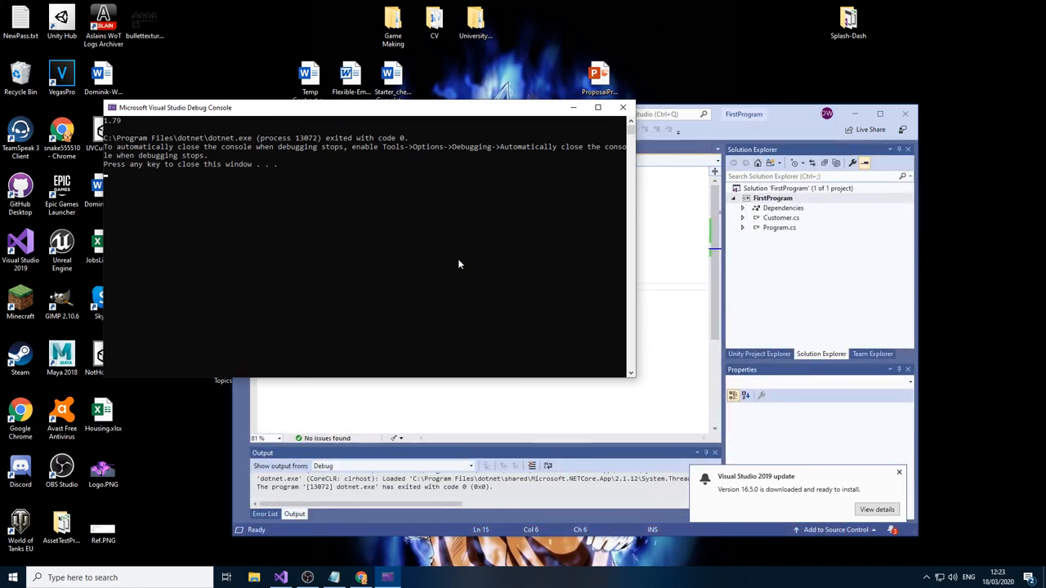
mouse_move(654, 122)
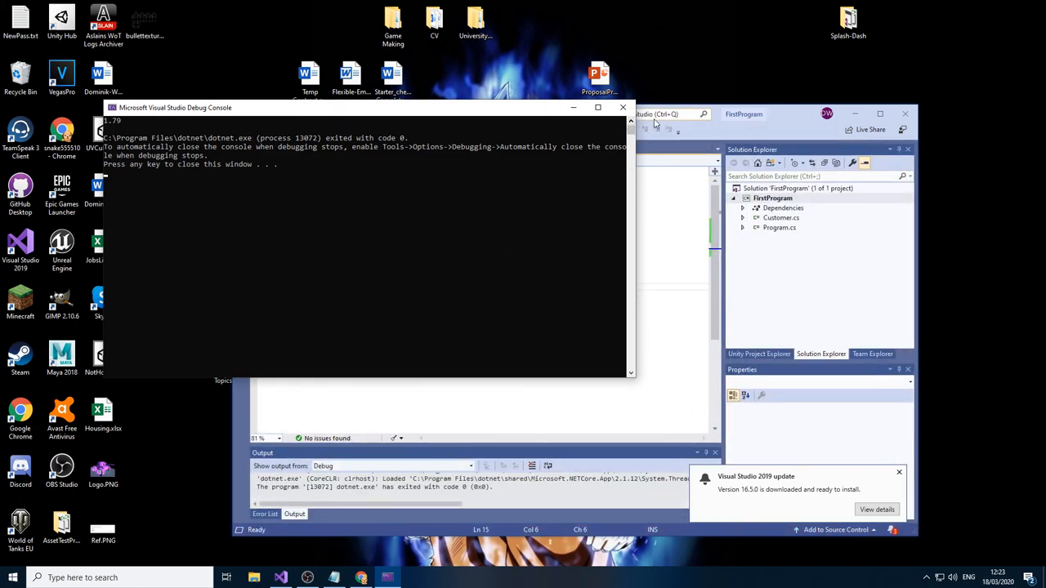